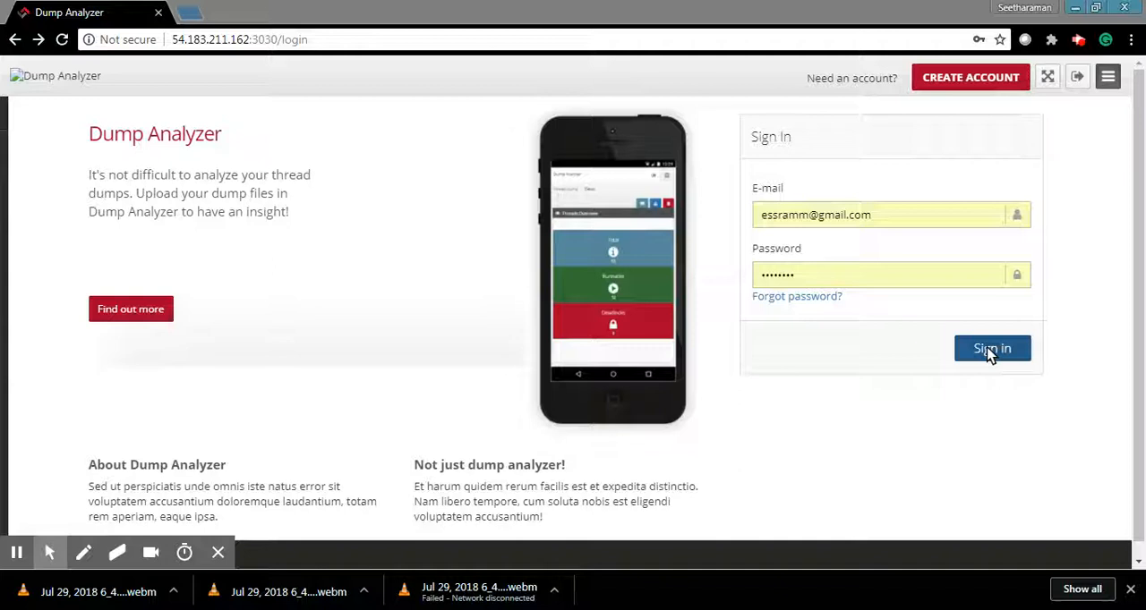
# Sign in to Dump Analyzer with the prefilled account credentials.
pyautogui.click(992, 348)
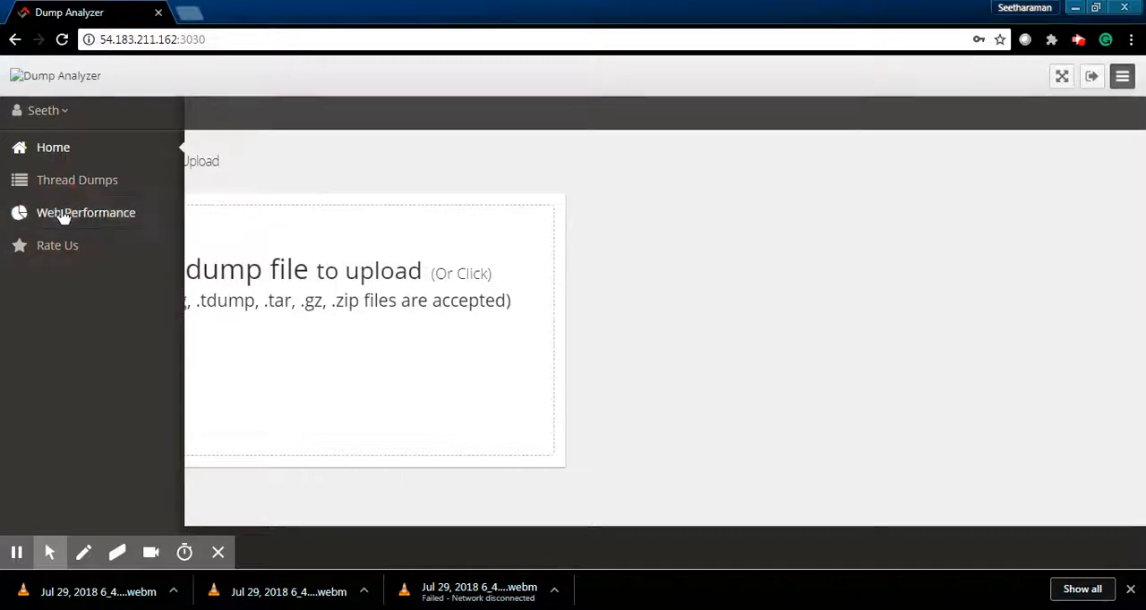
pyautogui.click(86, 213)
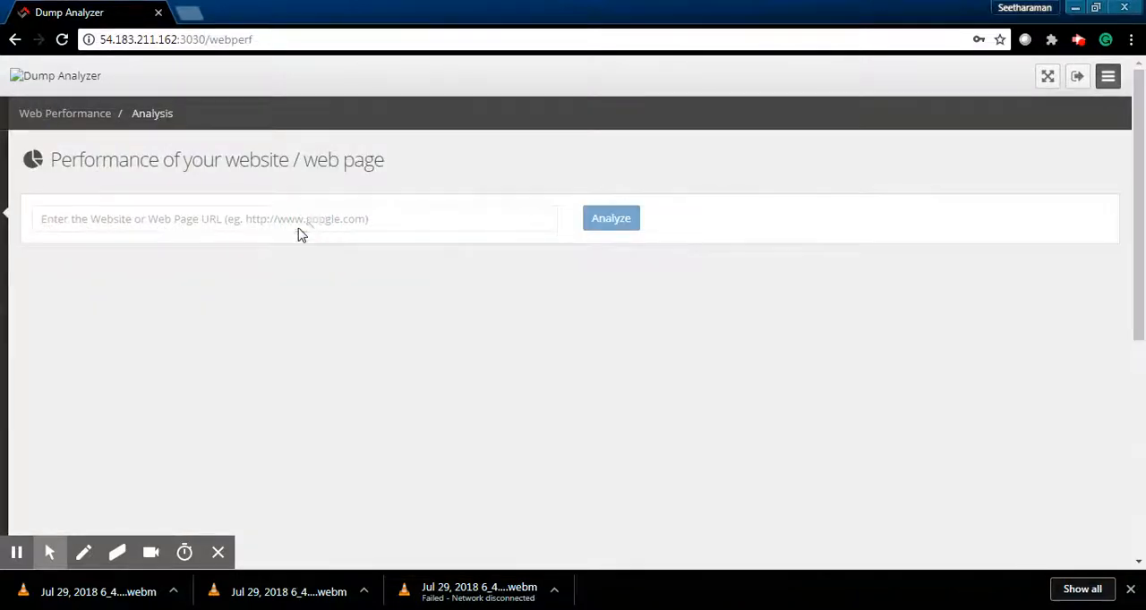
pyautogui.write('https://www.squaretrade.com/')
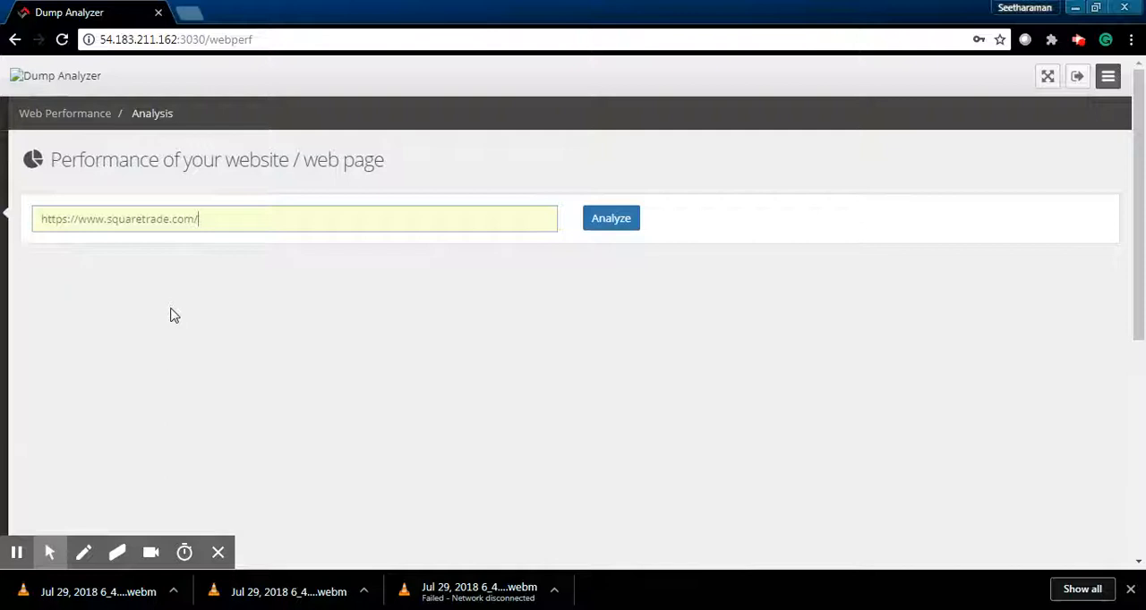
pyautogui.click(611, 217)
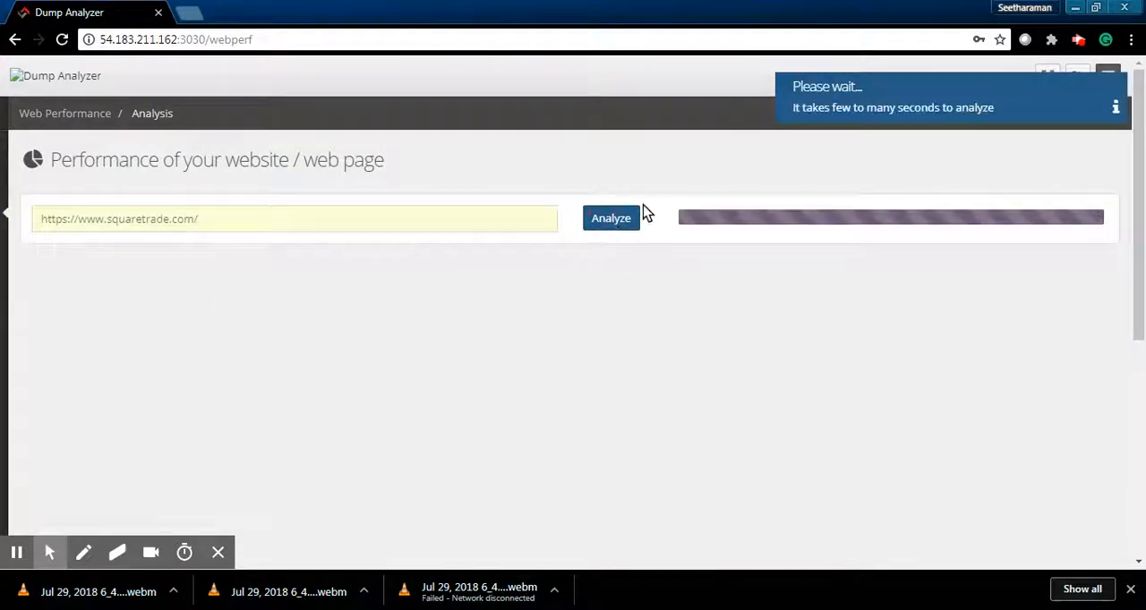
pyautogui.moveTo(953, 198)
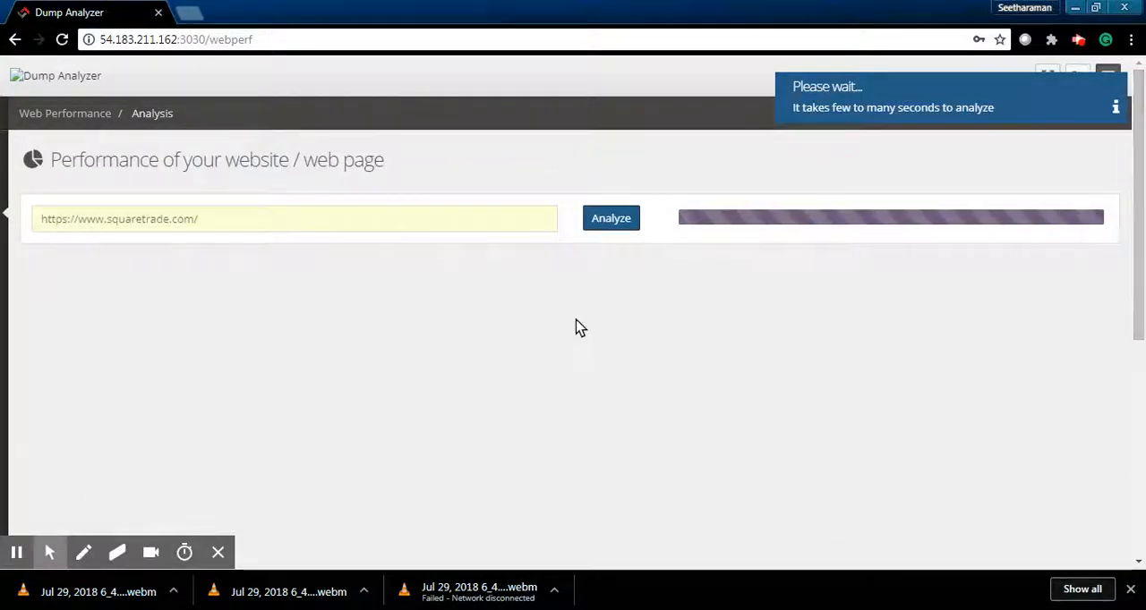
pyautogui.moveTo(501, 355)
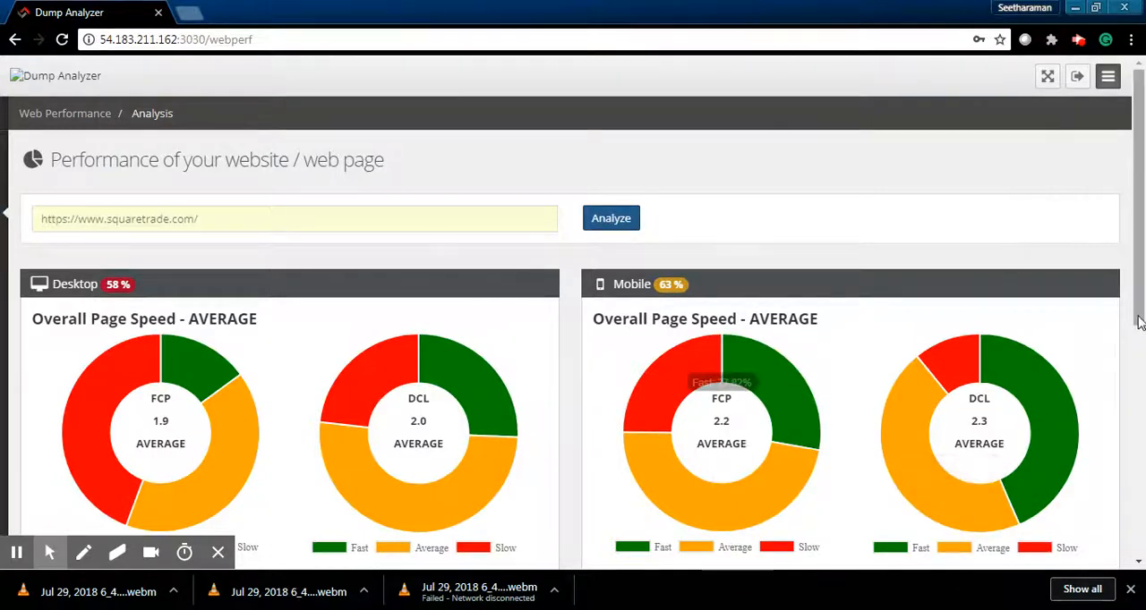
# Scroll through the desktop 58% and mobile 63% speed, optimization and page stats down to the Request Tips bar.
pyautogui.scroll(-3)
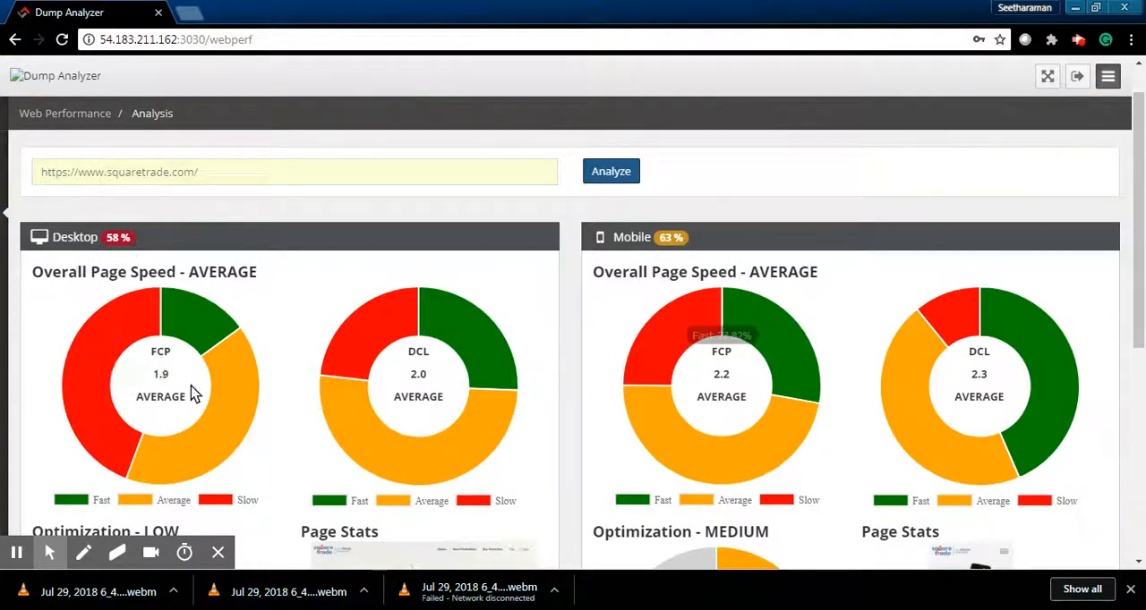
pyautogui.scroll(-3)
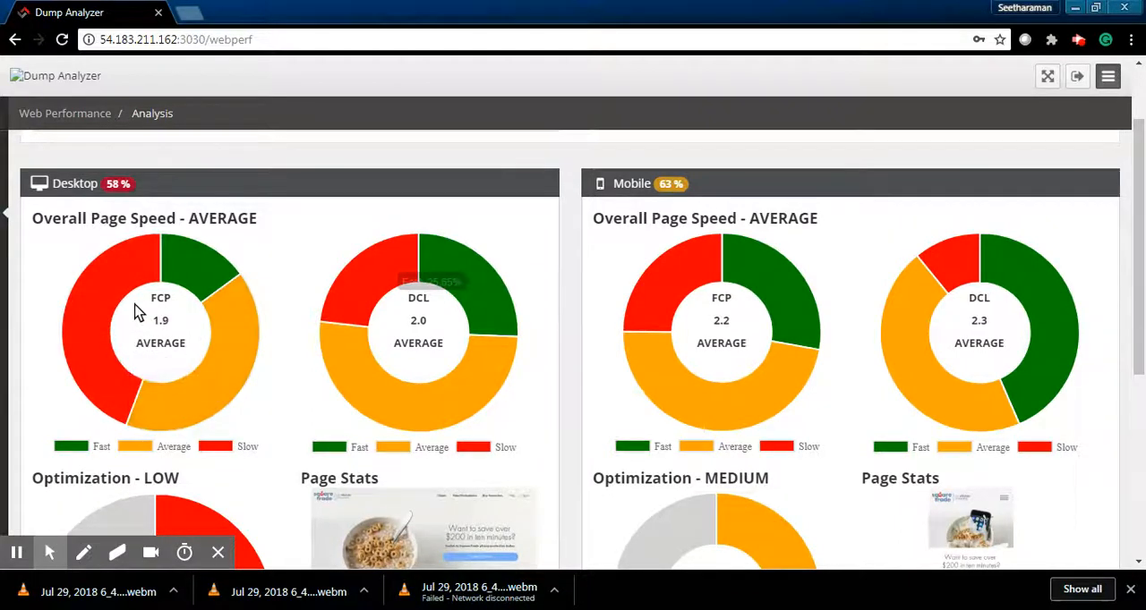
pyautogui.moveTo(170, 308)
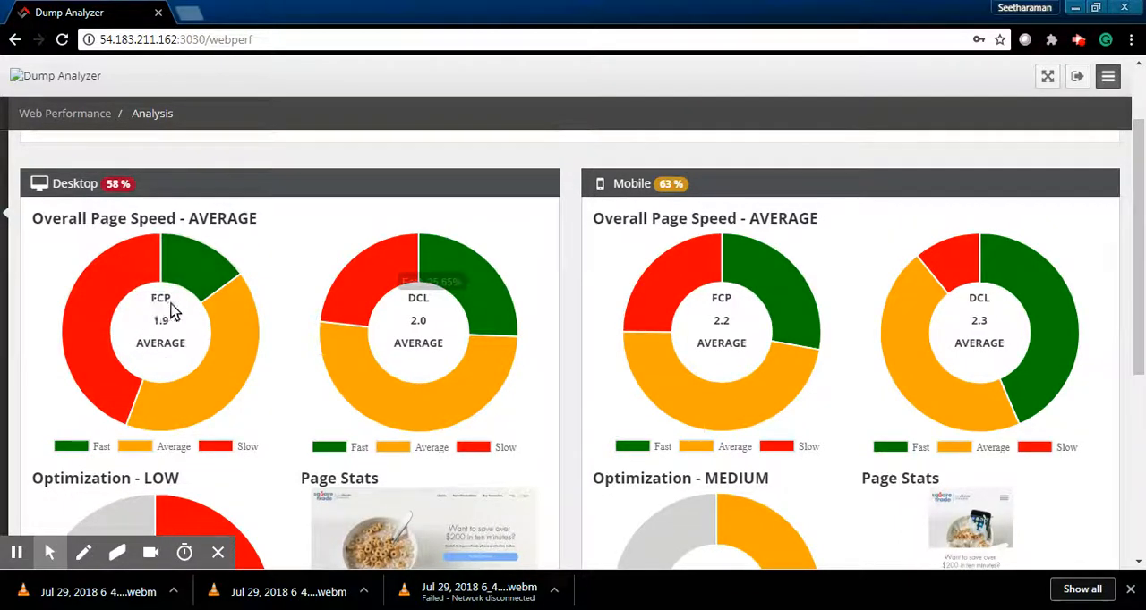
pyautogui.moveTo(179, 259)
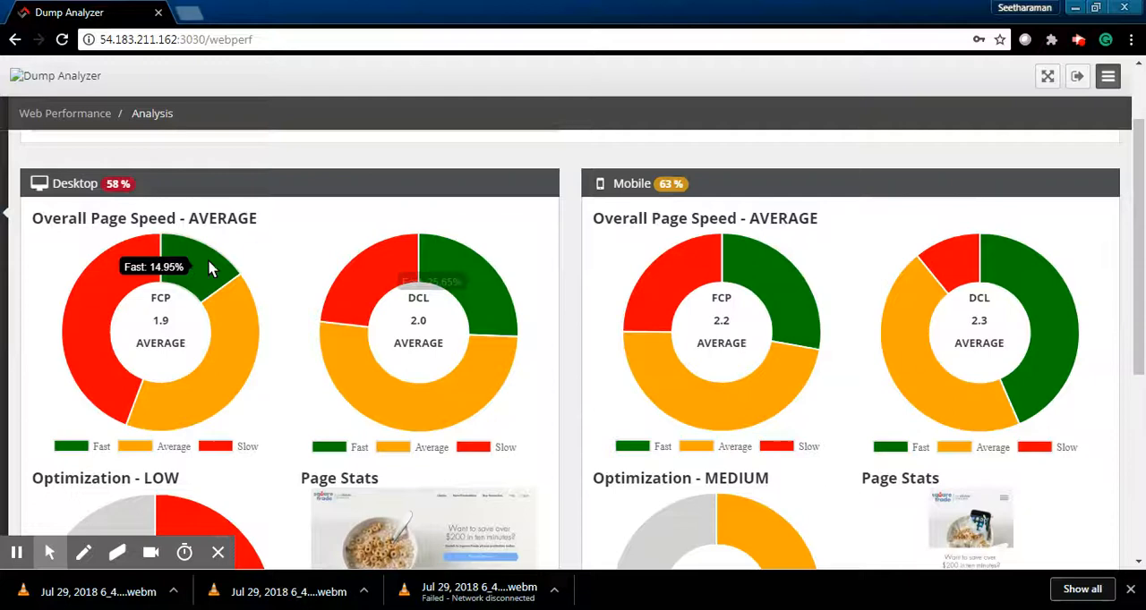
pyautogui.moveTo(371, 308)
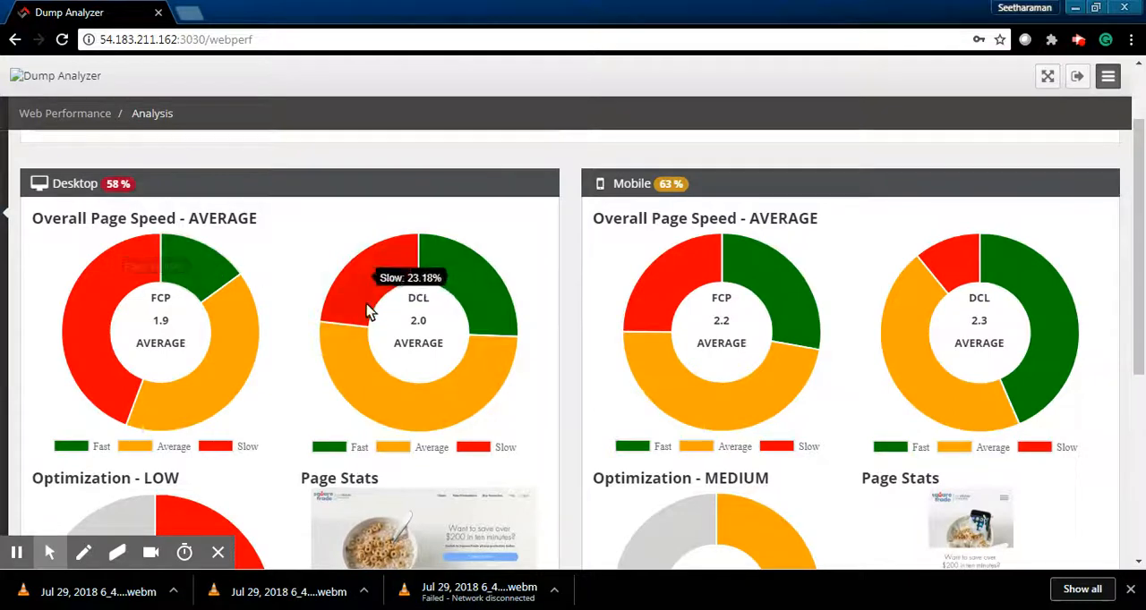
pyautogui.moveTo(400, 331)
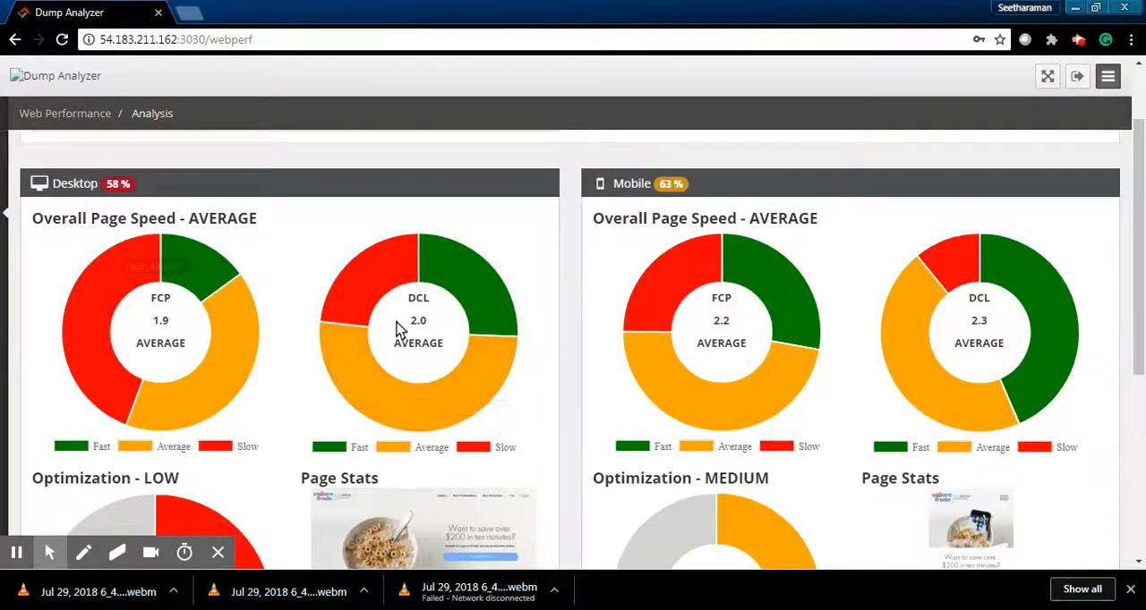
pyautogui.moveTo(401, 399)
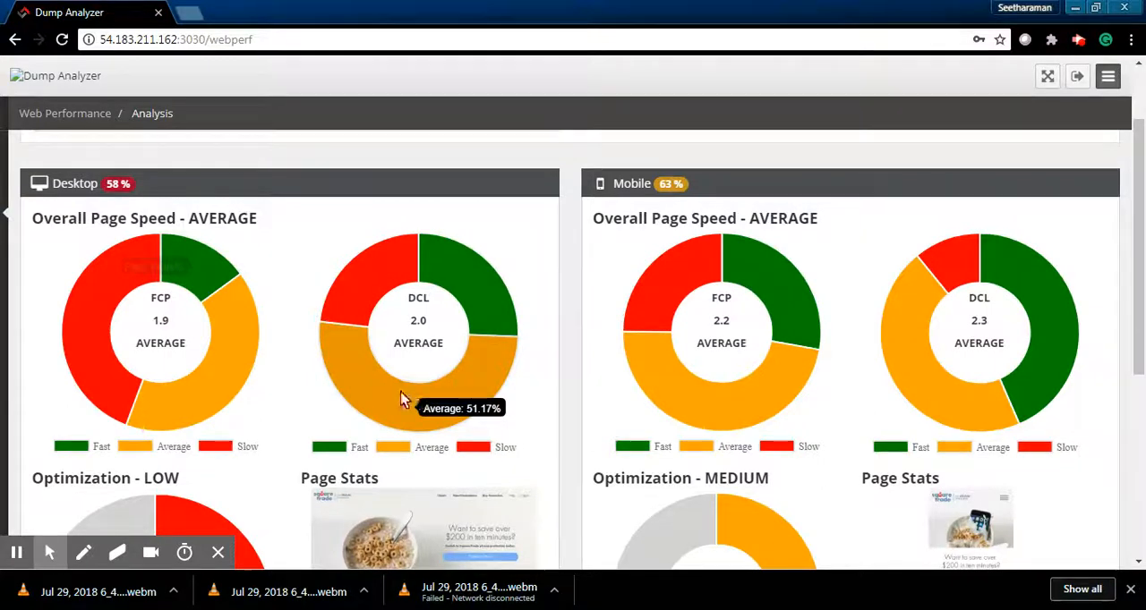
pyautogui.moveTo(389, 307)
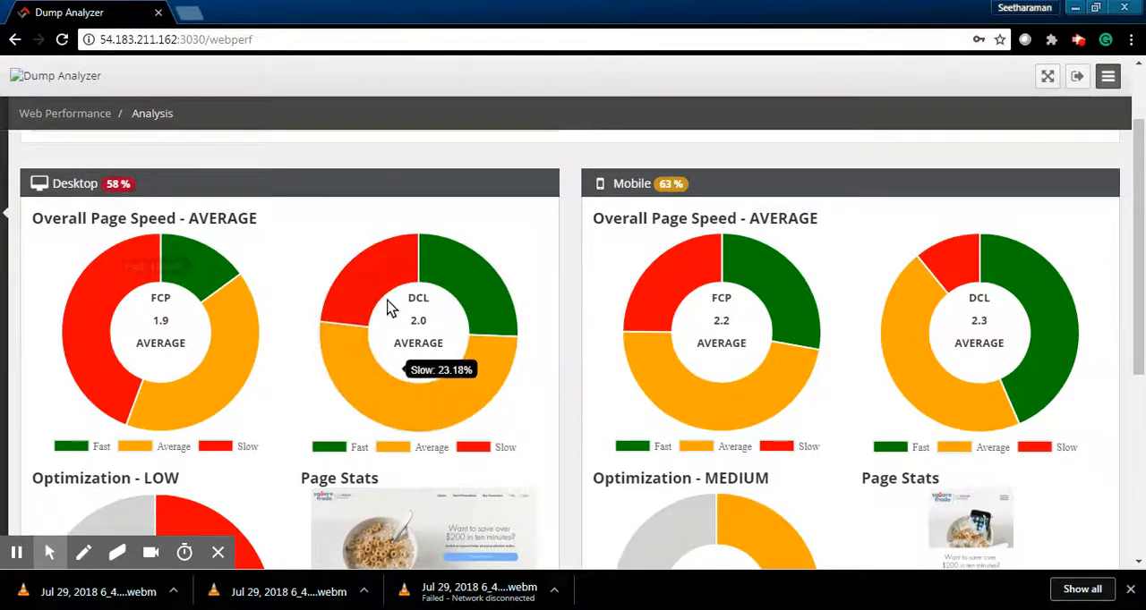
pyautogui.moveTo(373, 320)
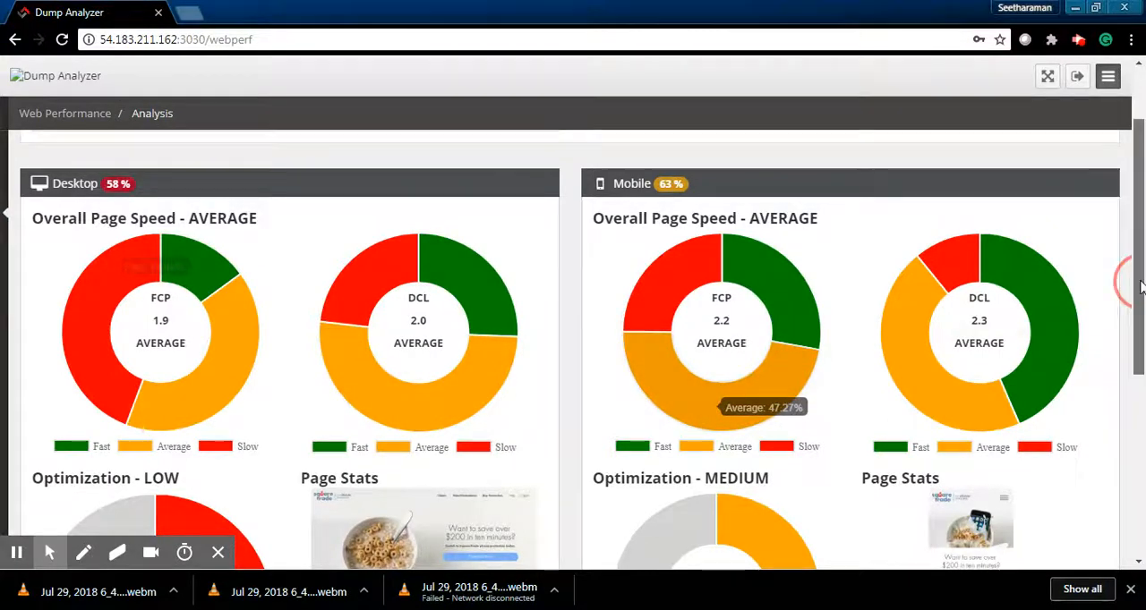
pyautogui.scroll(3)
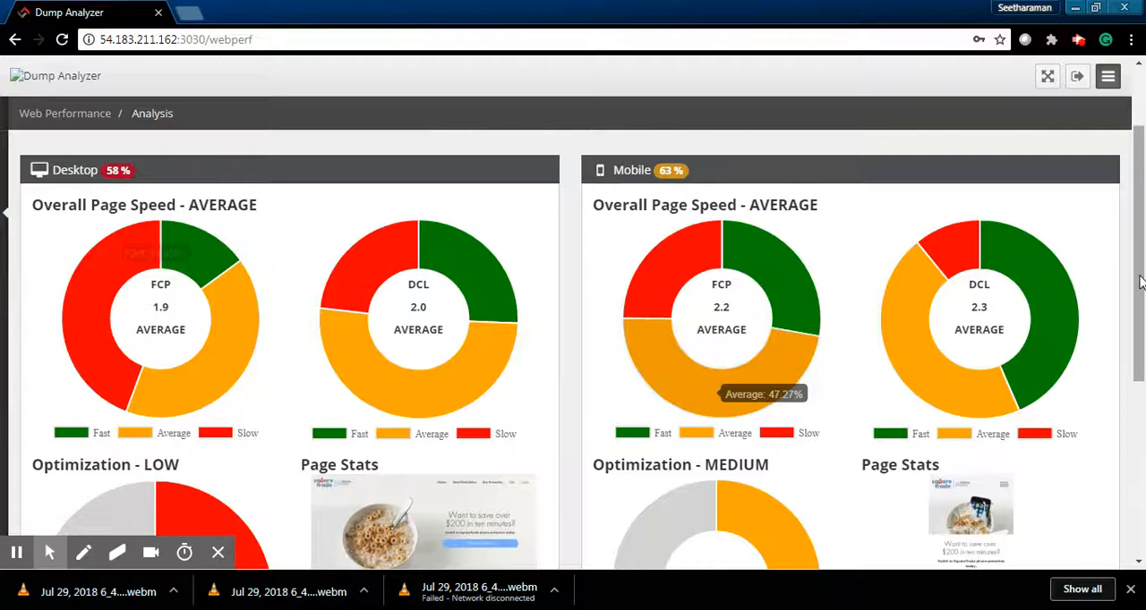
pyautogui.scroll(-3)
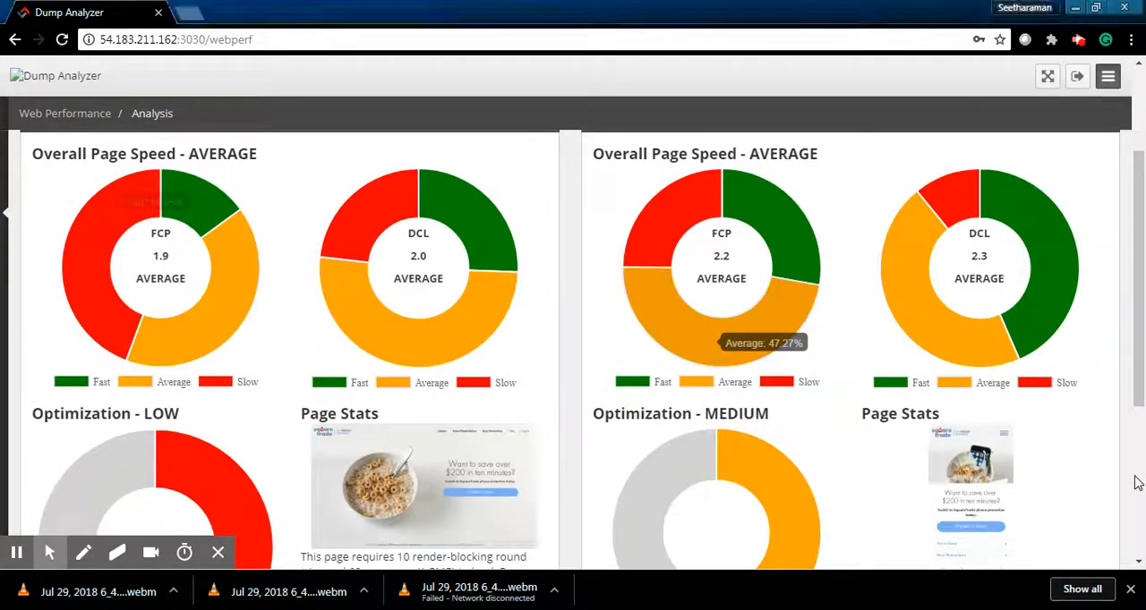
pyautogui.scroll(-3)
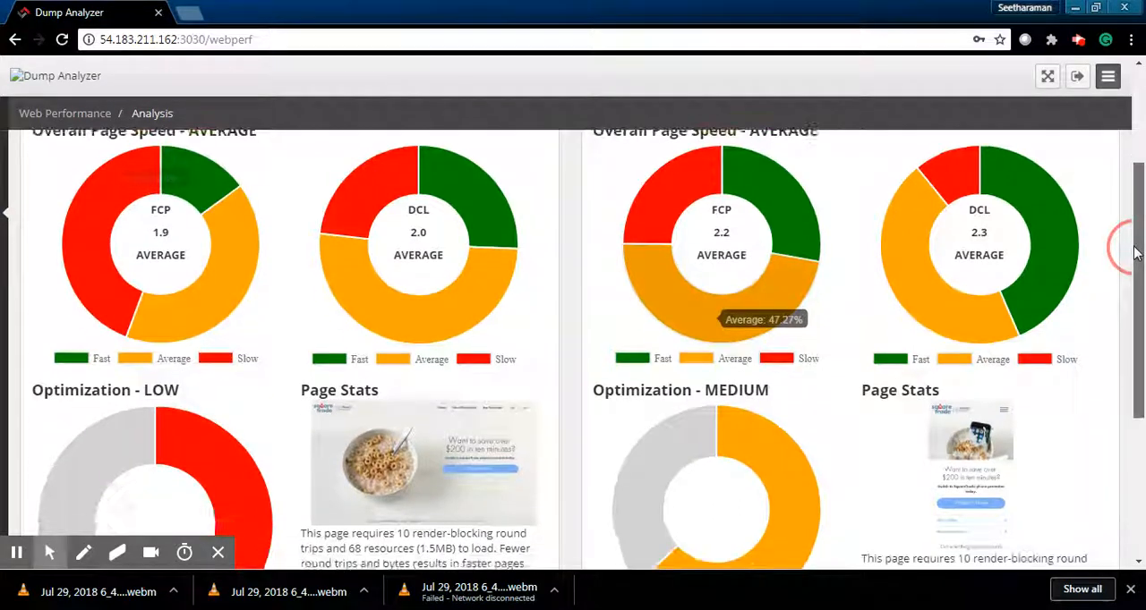
pyautogui.scroll(-3)
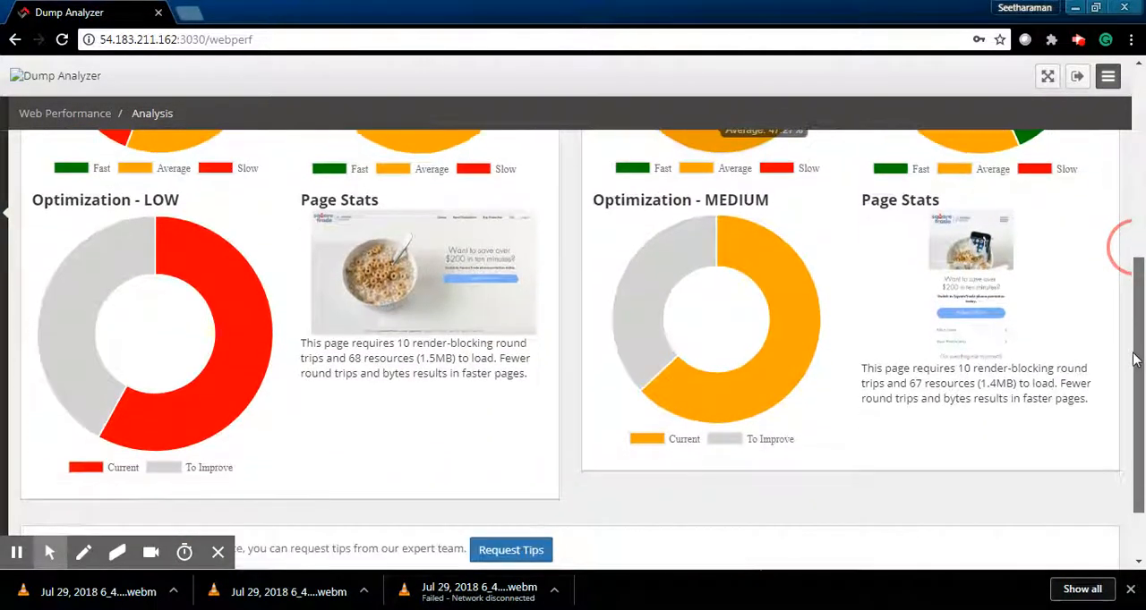
pyautogui.scroll(-3)
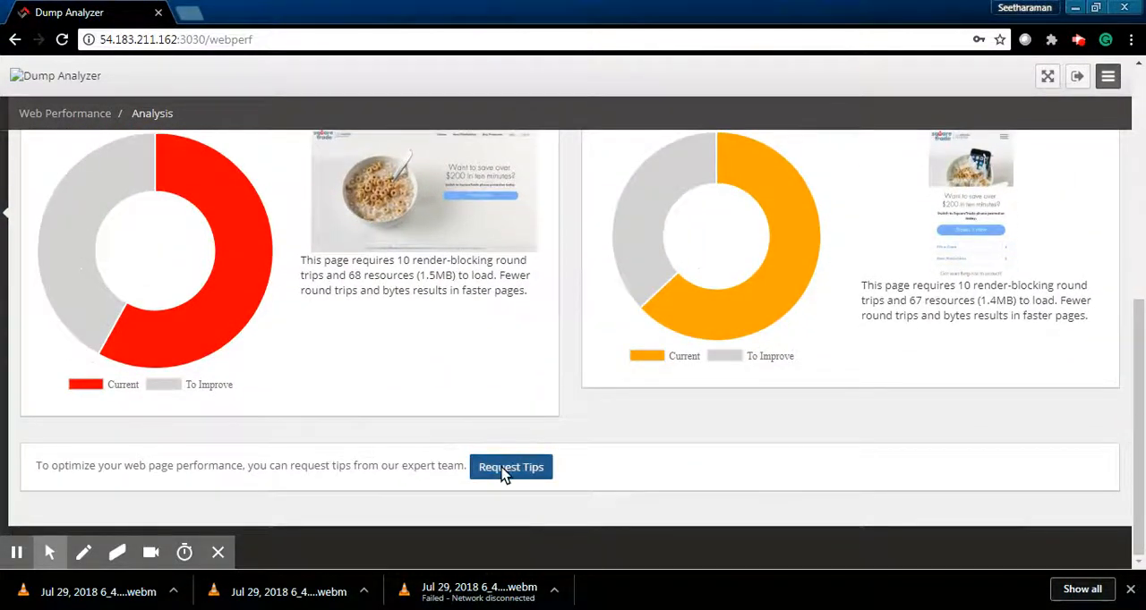
pyautogui.click(510, 468)
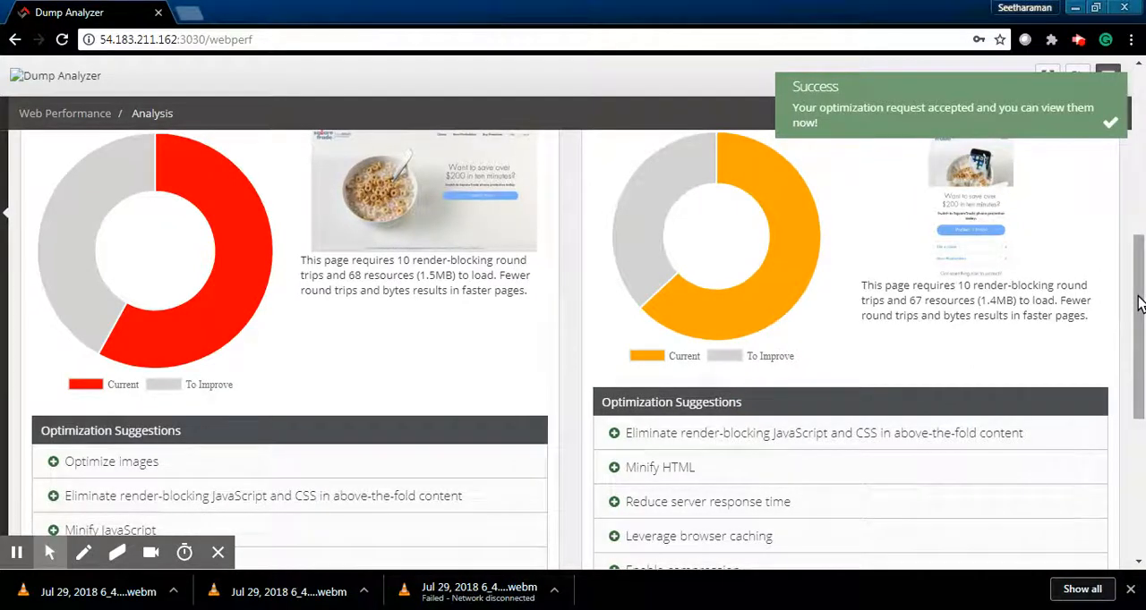
pyautogui.click(18, 75)
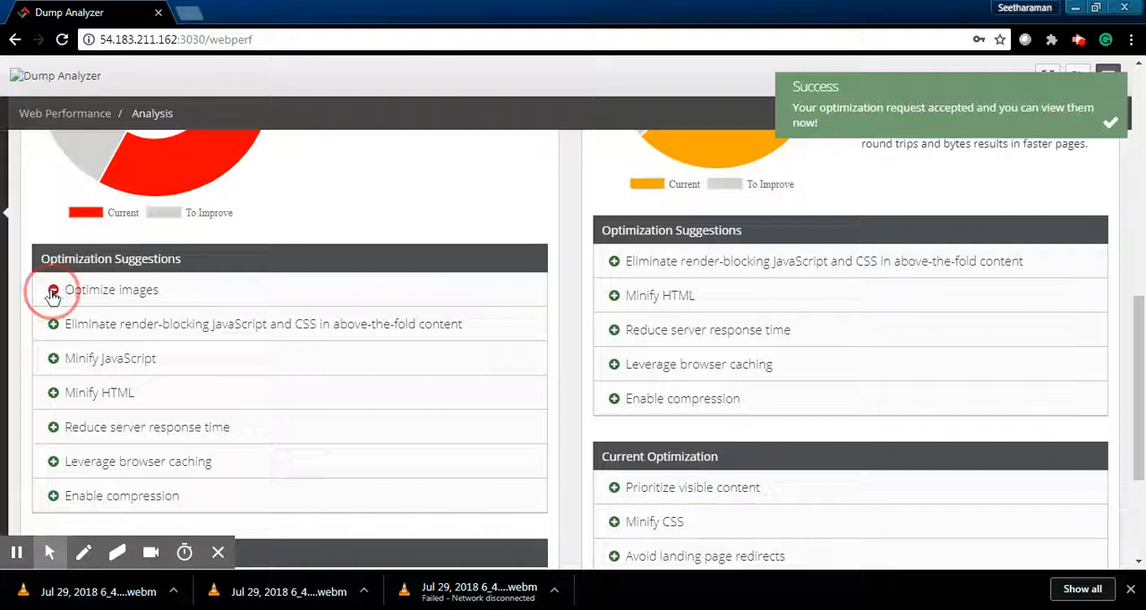
pyautogui.click(53, 289)
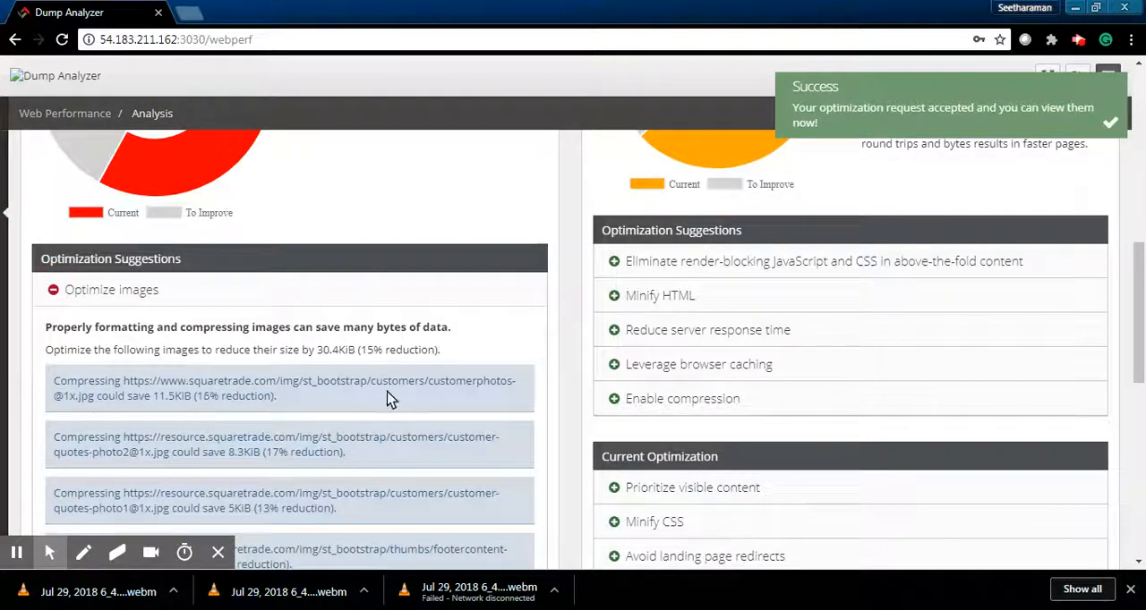
pyautogui.scroll(-3)
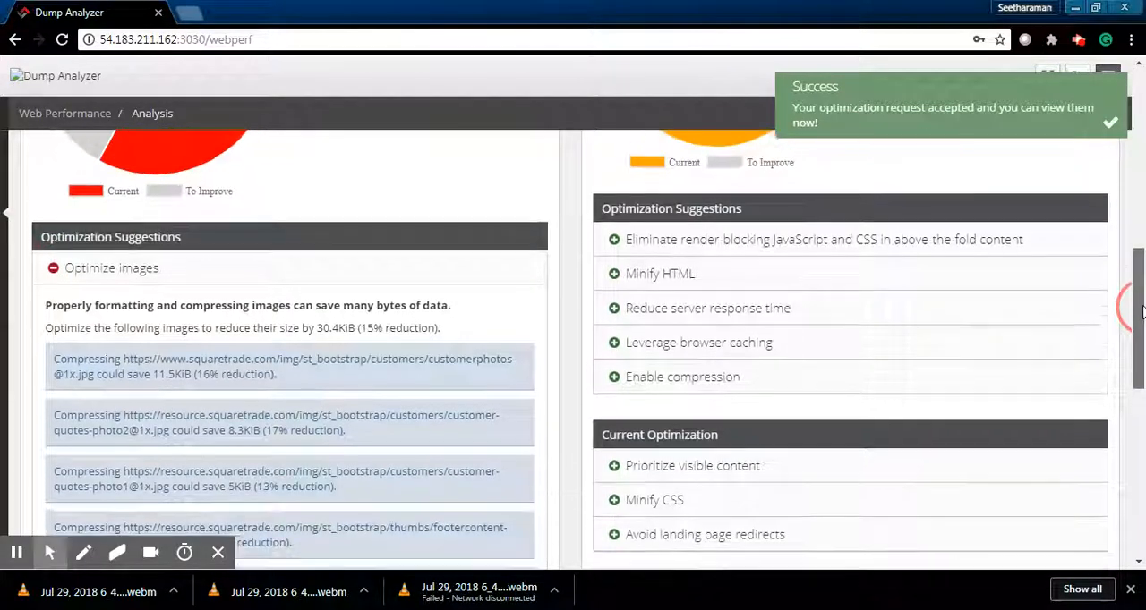
pyautogui.scroll(-3)
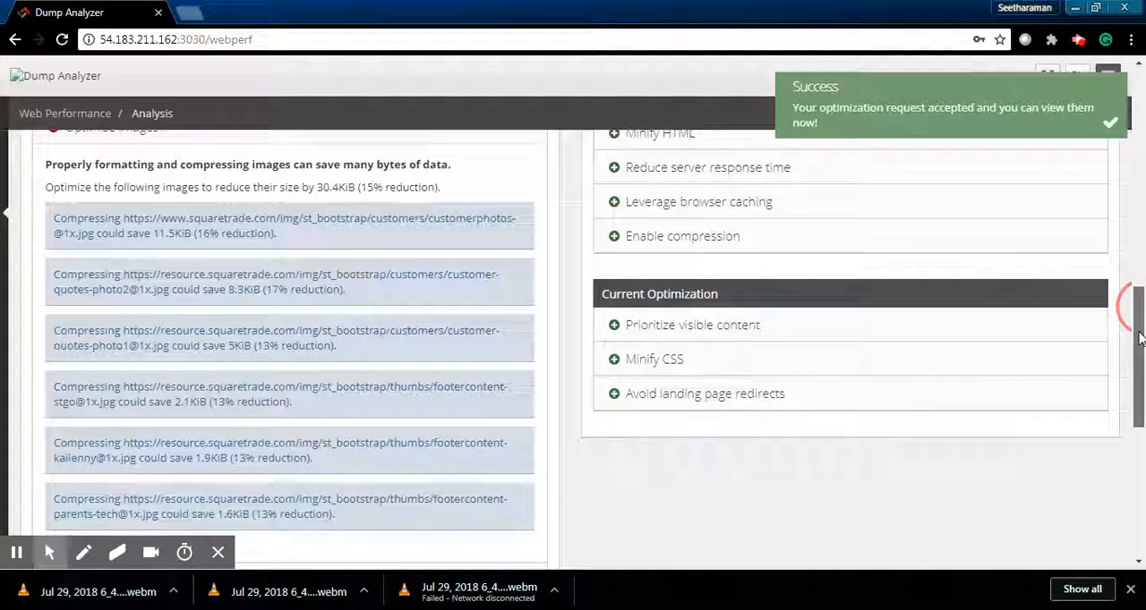
pyautogui.scroll(-3)
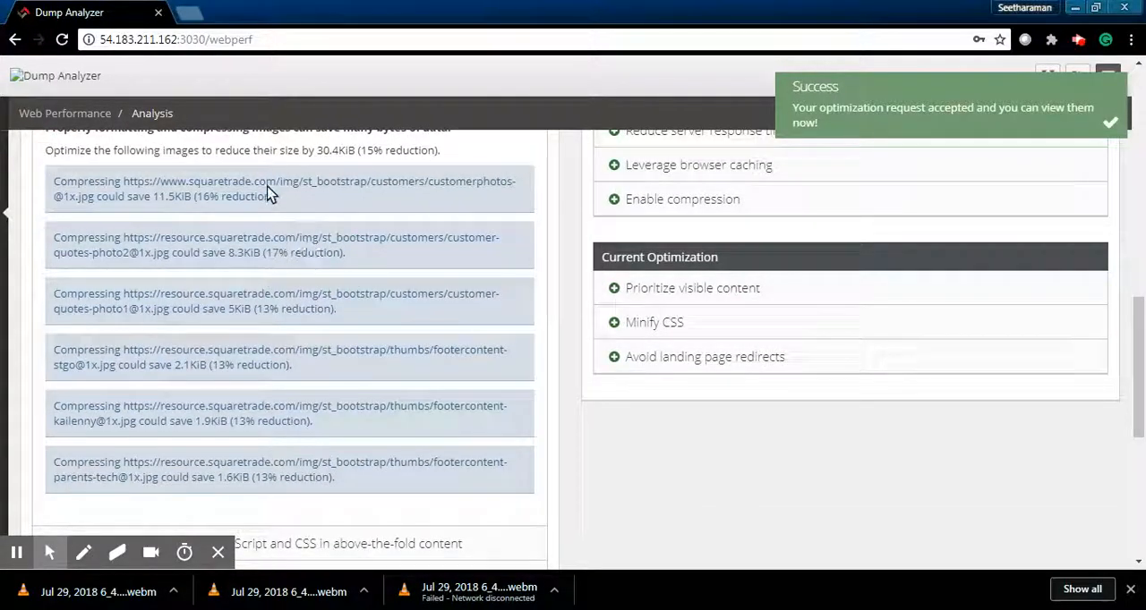
pyautogui.moveTo(948, 339)
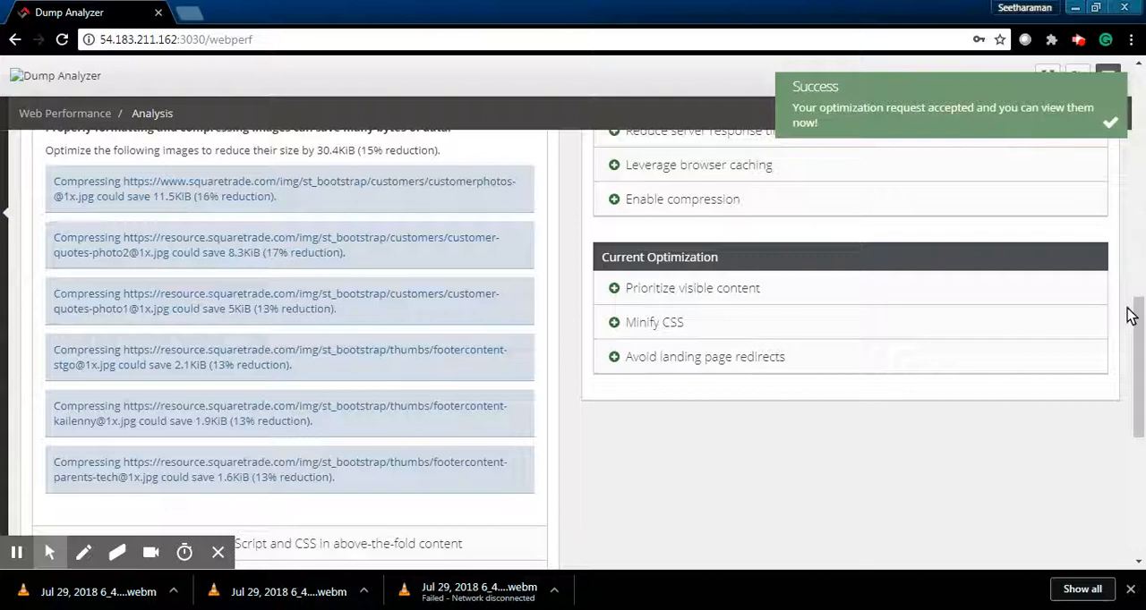
pyautogui.scroll(-3)
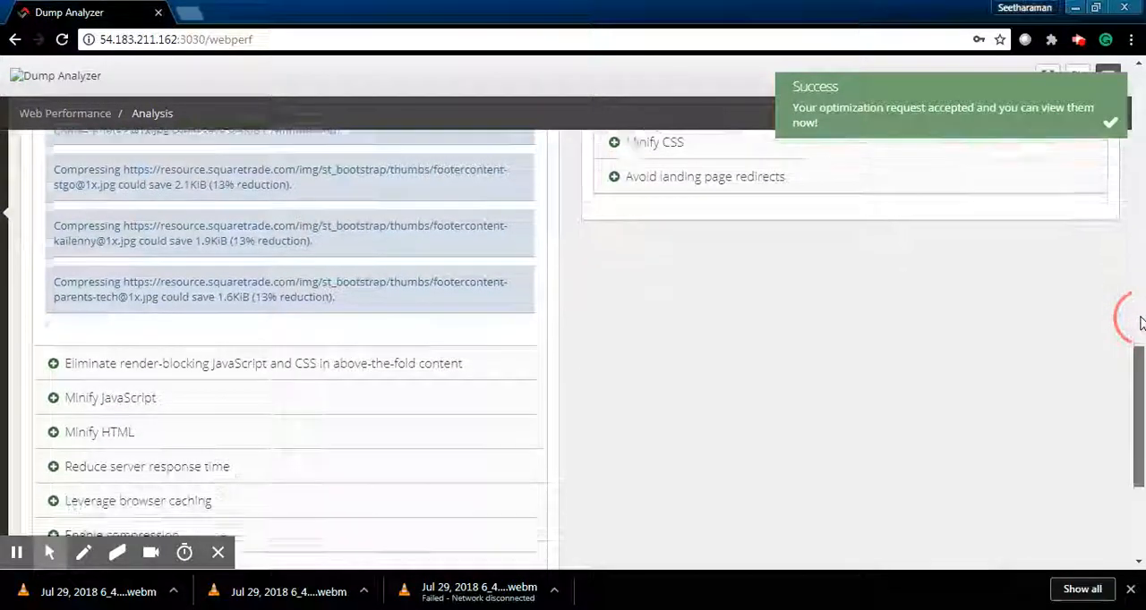
pyautogui.scroll(-3)
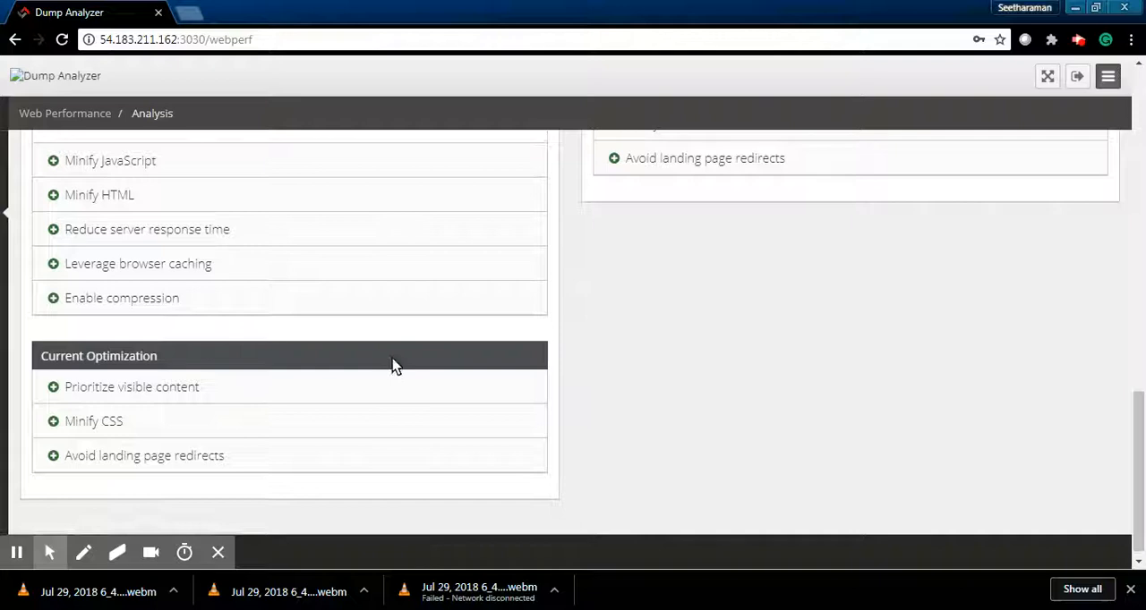
# Expand the desktop Minify JavaScript suggestion showing 3.4KiB savings.
pyautogui.scroll(3)
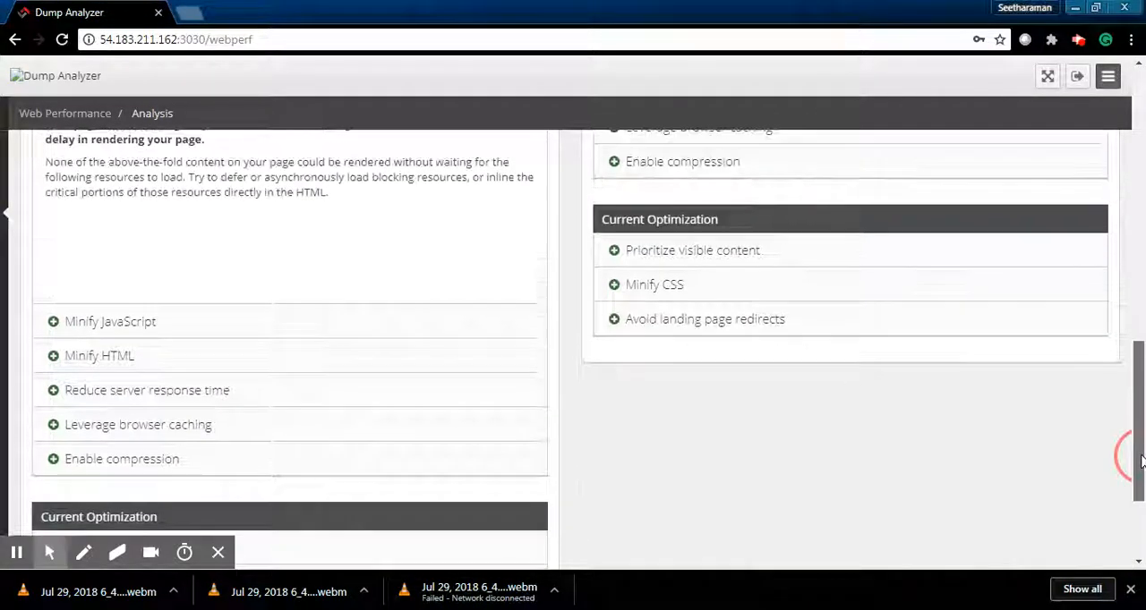
pyautogui.scroll(3)
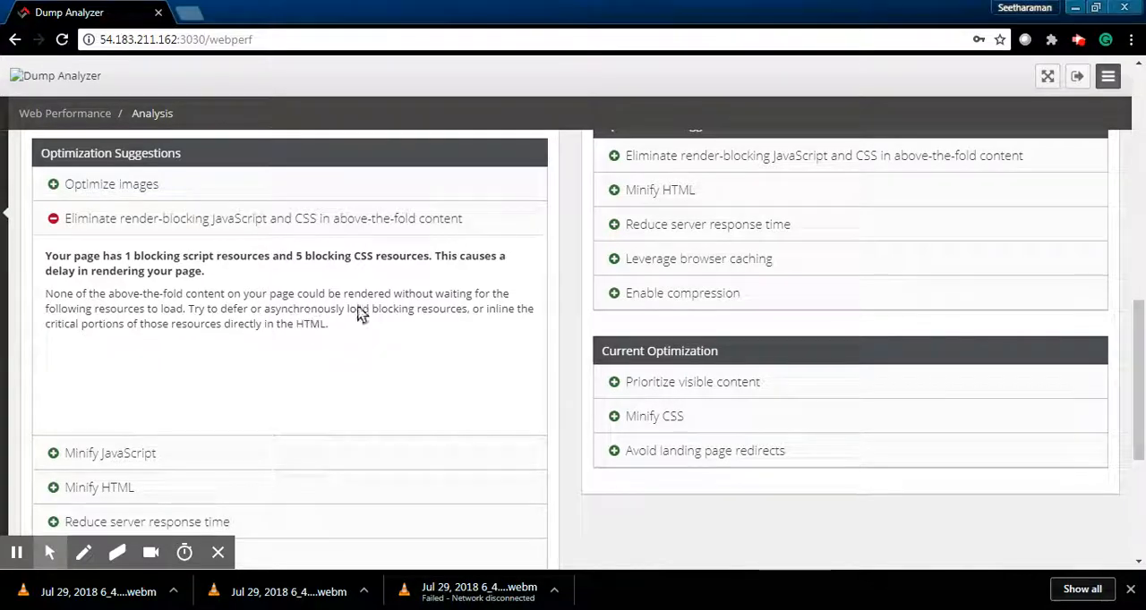
pyautogui.moveTo(223, 343)
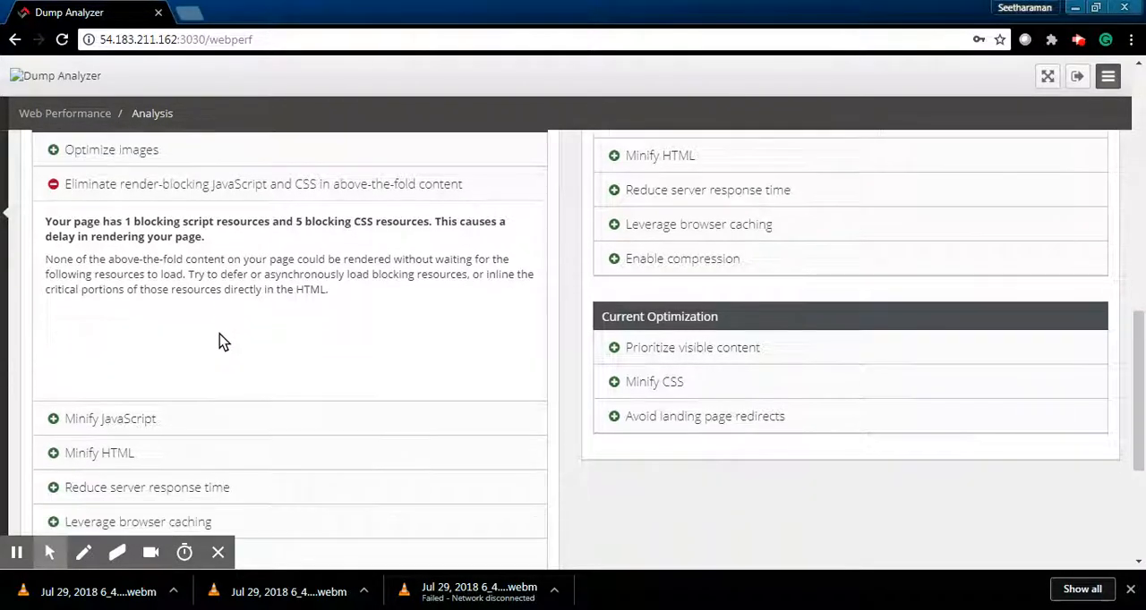
pyautogui.scroll(-3)
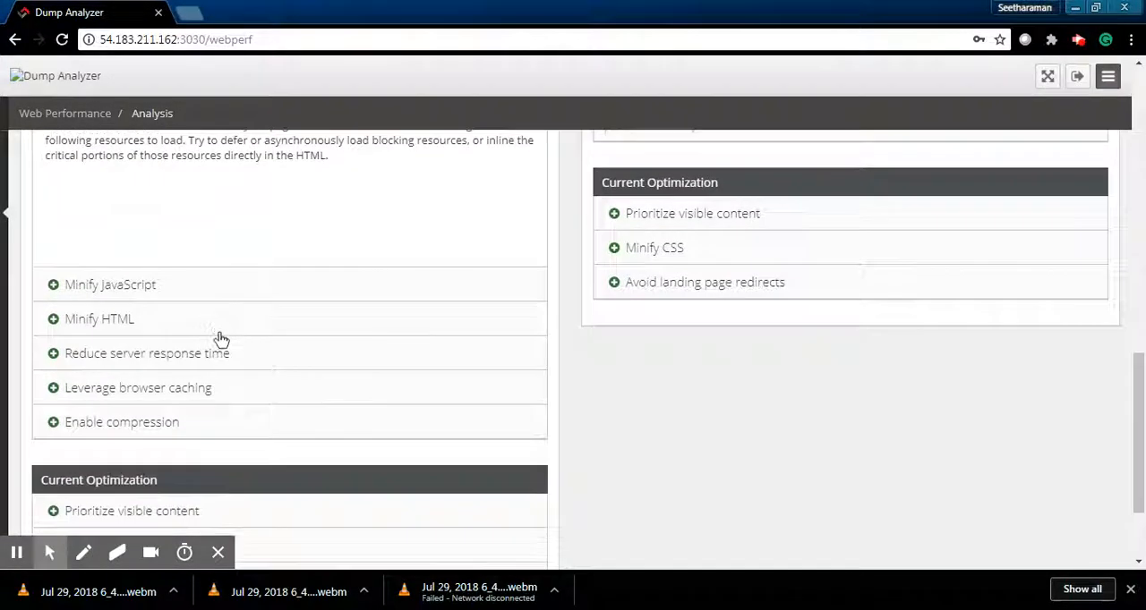
pyautogui.click(110, 284)
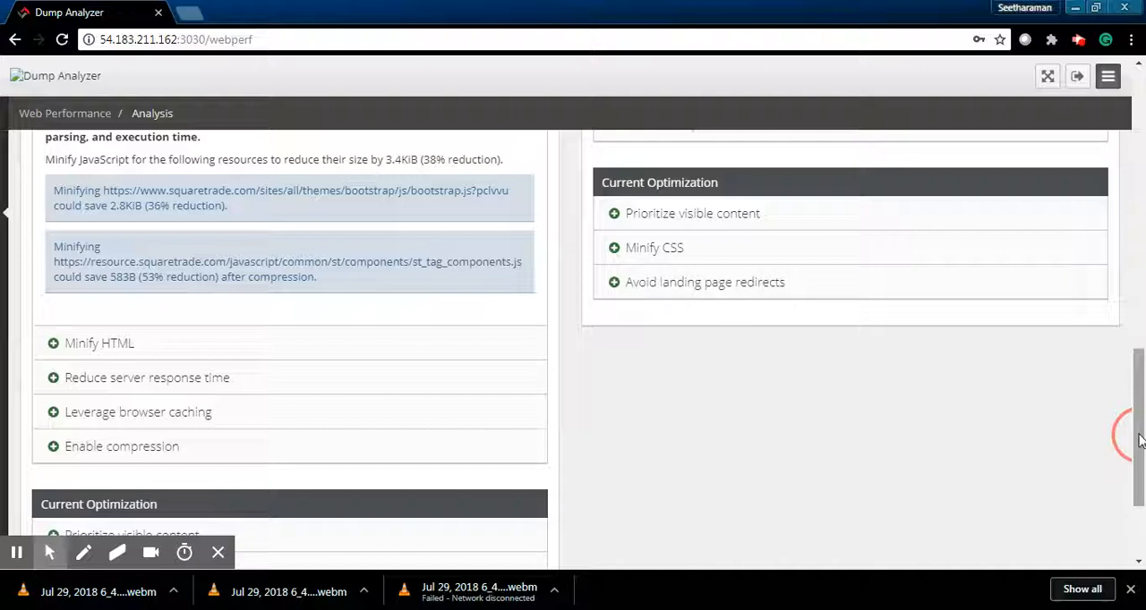
pyautogui.scroll(3)
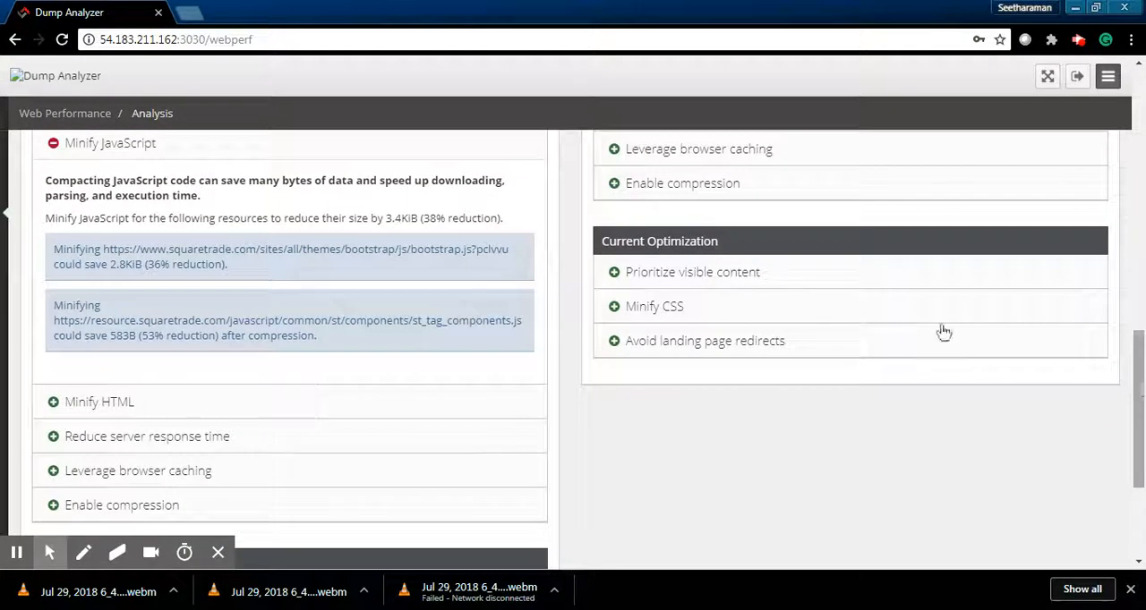
pyautogui.moveTo(198, 322)
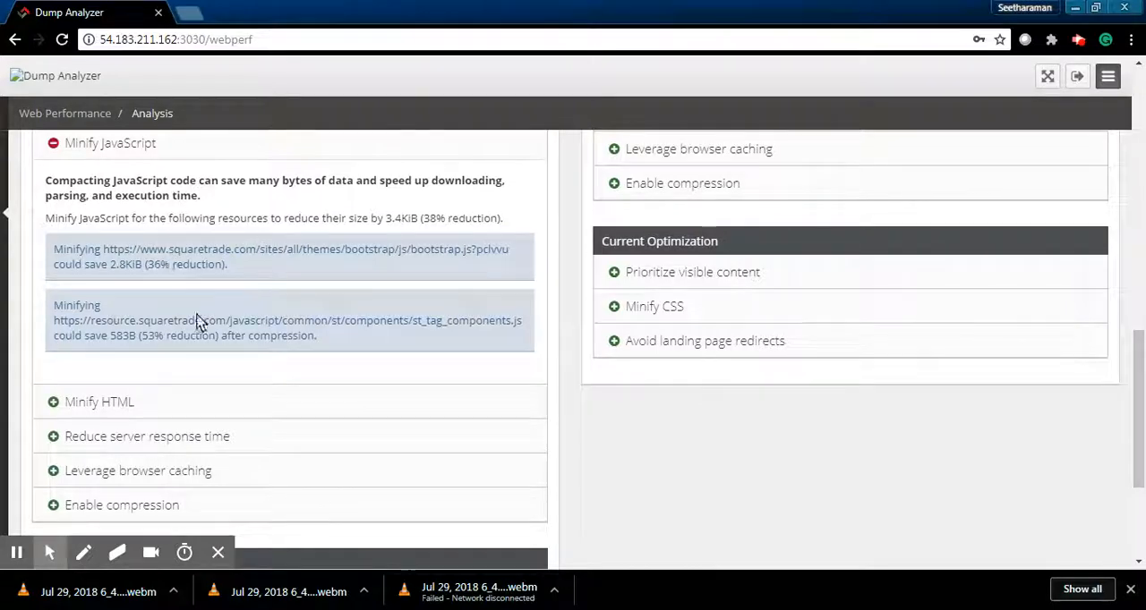
pyautogui.moveTo(163, 346)
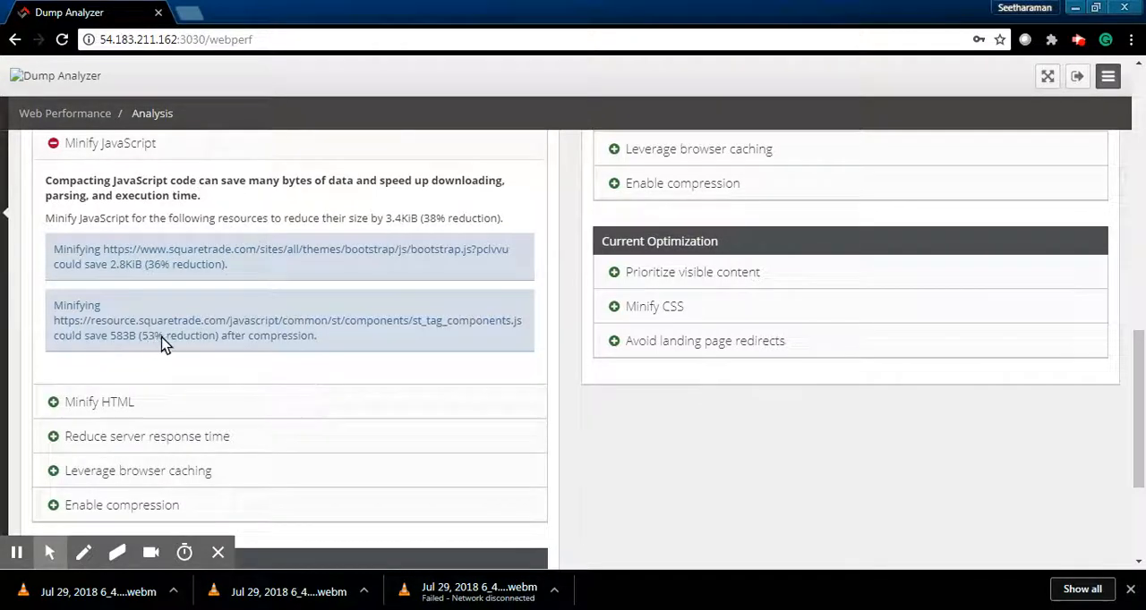
# Expand Minify HTML (15.4KiB) and Reduce server response time (0.82 s), highlighting its explanation.
pyautogui.click(99, 402)
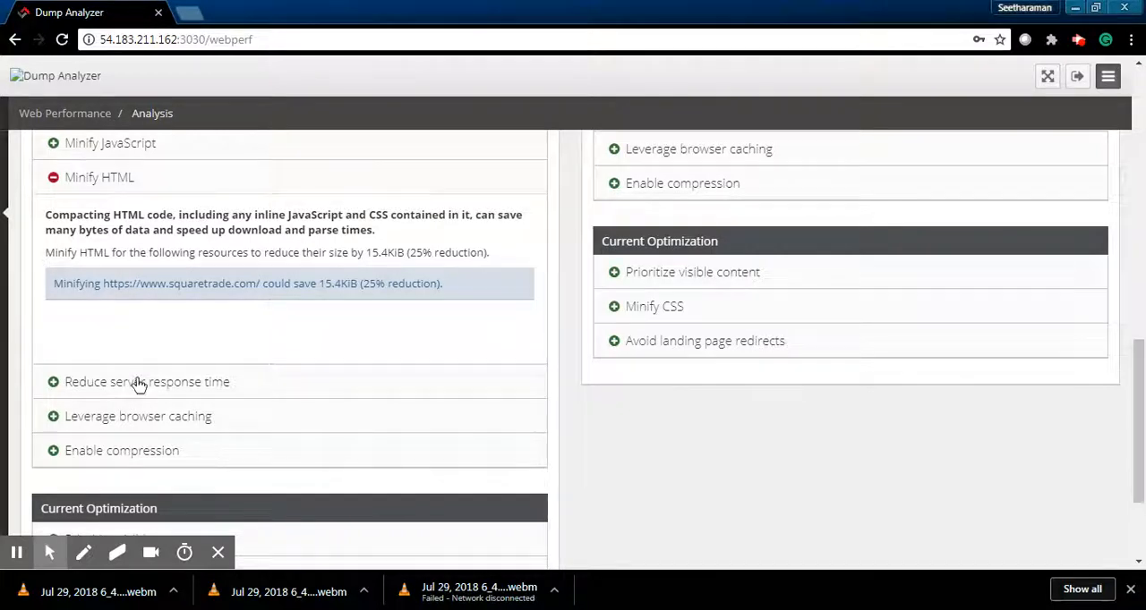
pyautogui.click(147, 381)
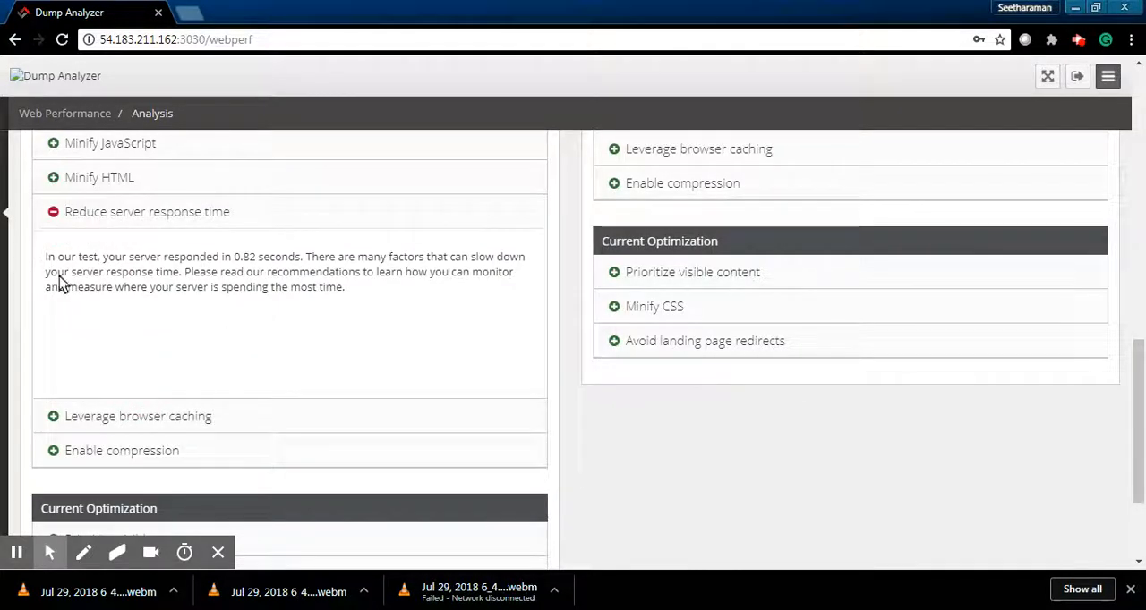
pyautogui.moveTo(50, 256); pyautogui.dragTo(345, 286)
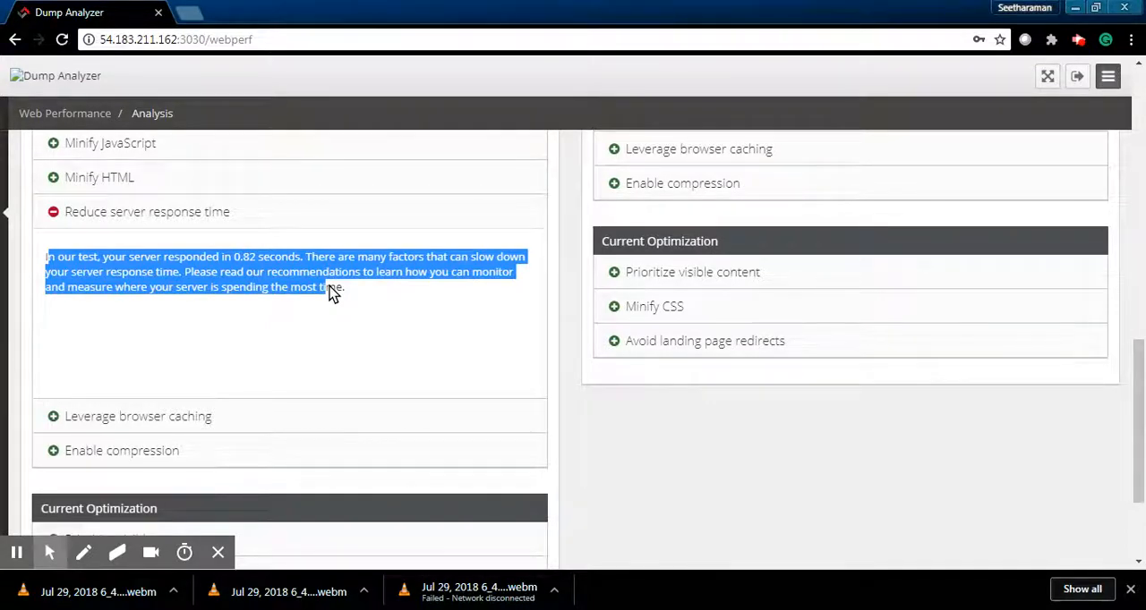
pyautogui.moveTo(257, 412)
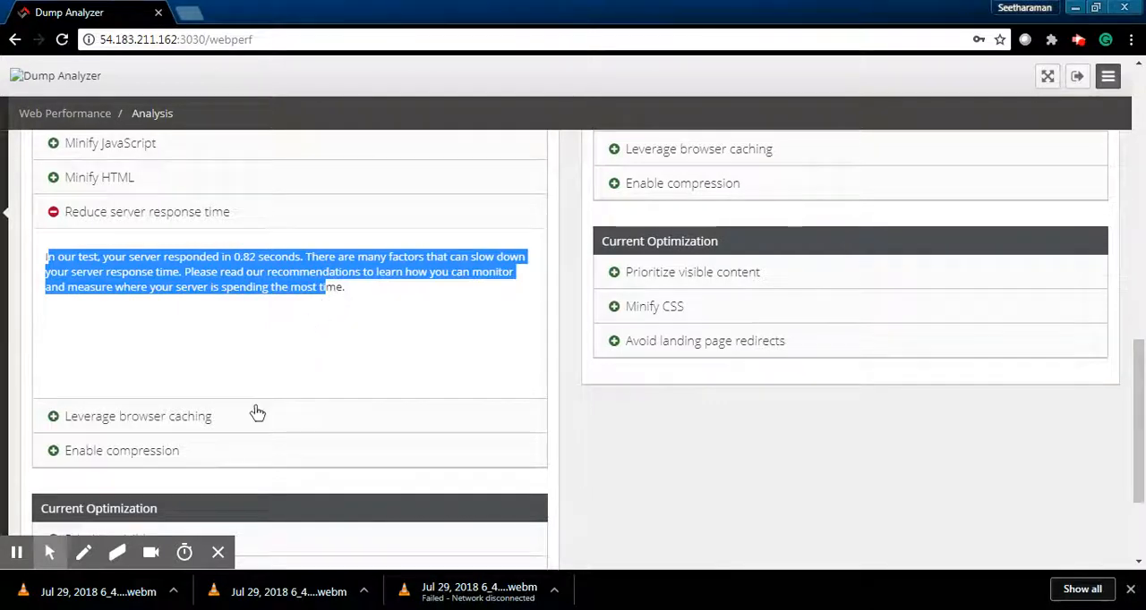
pyautogui.moveTo(255, 417)
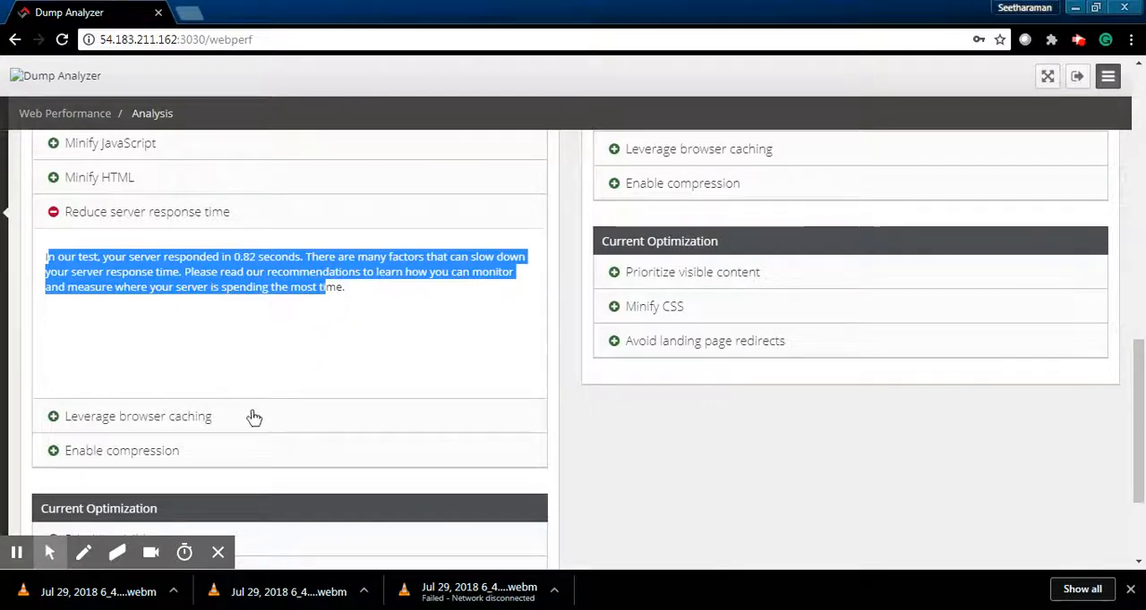
# Expand the desktop caching and compression suggestions and scroll through the resource list to Current Optimization.
pyautogui.click(138, 416)
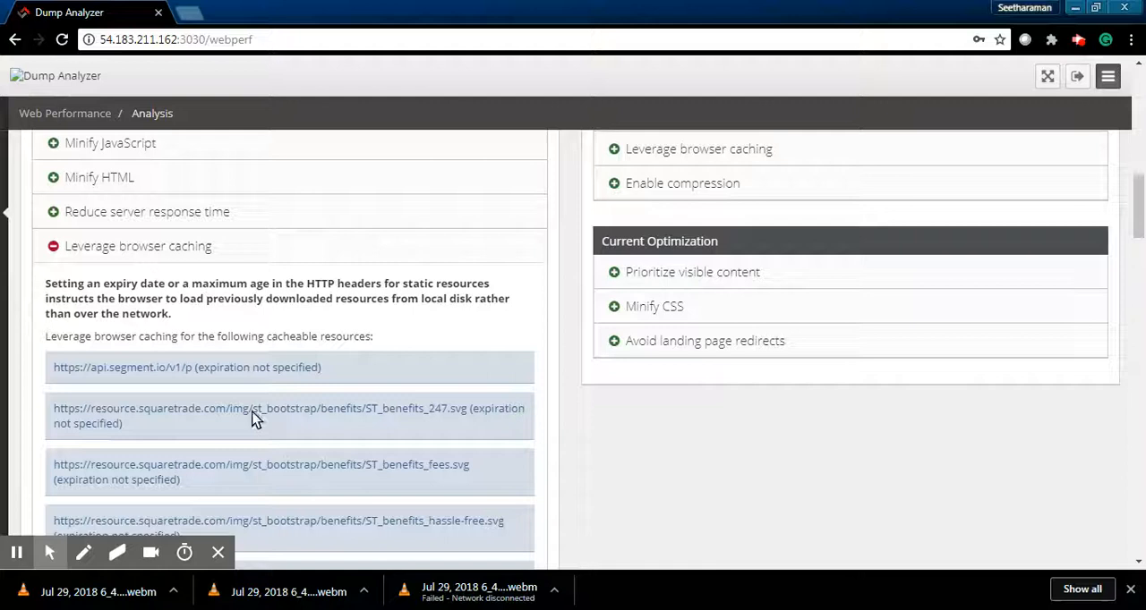
pyautogui.moveTo(451, 356)
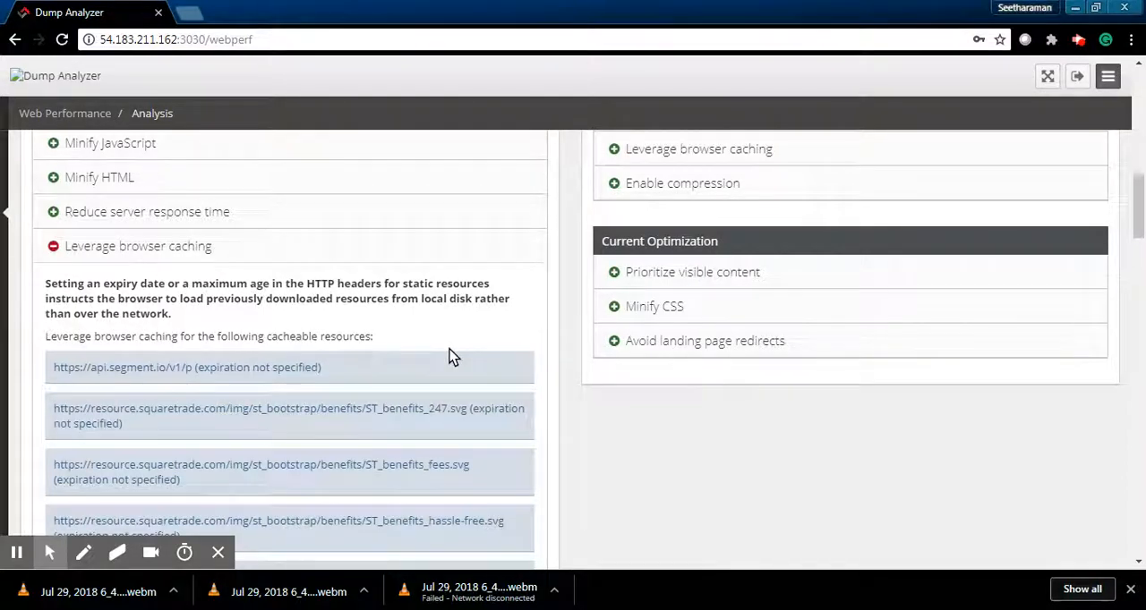
pyautogui.scroll(-3)
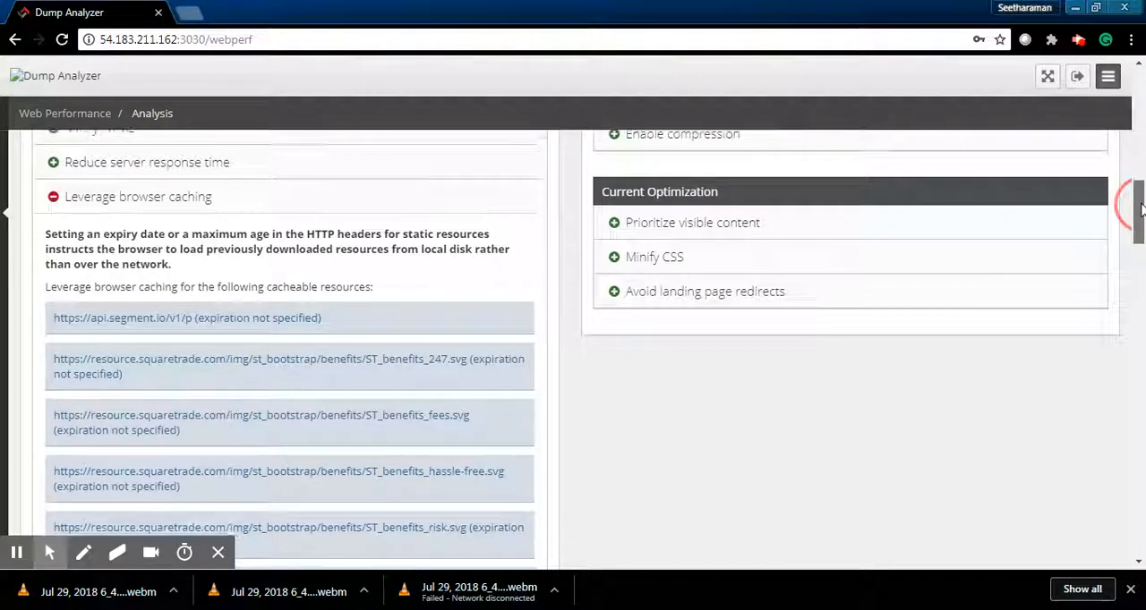
pyautogui.scroll(-3)
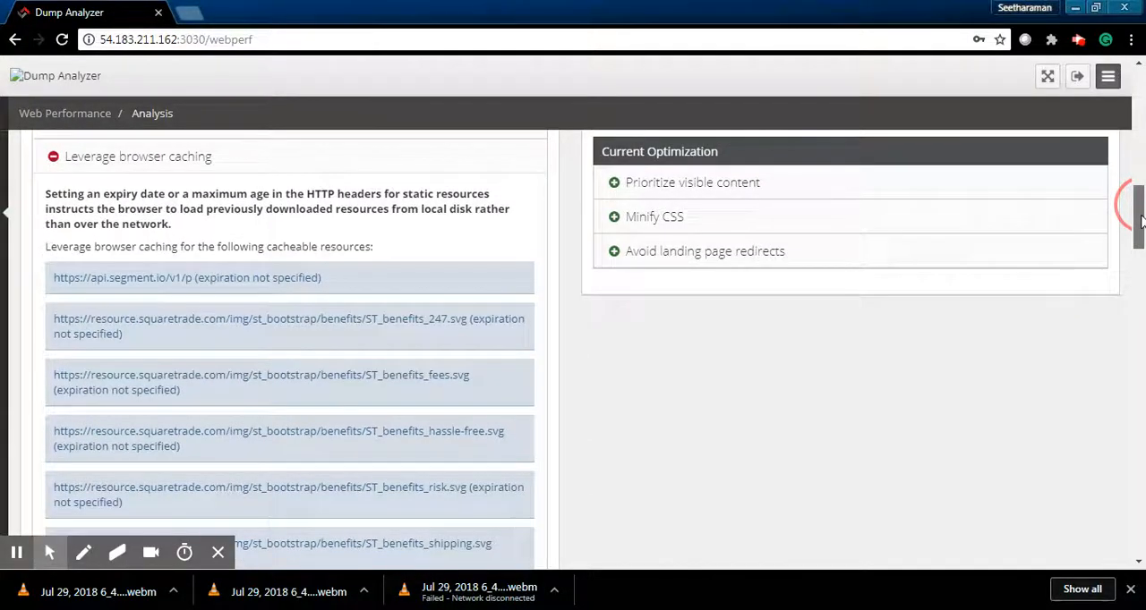
pyautogui.scroll(3)
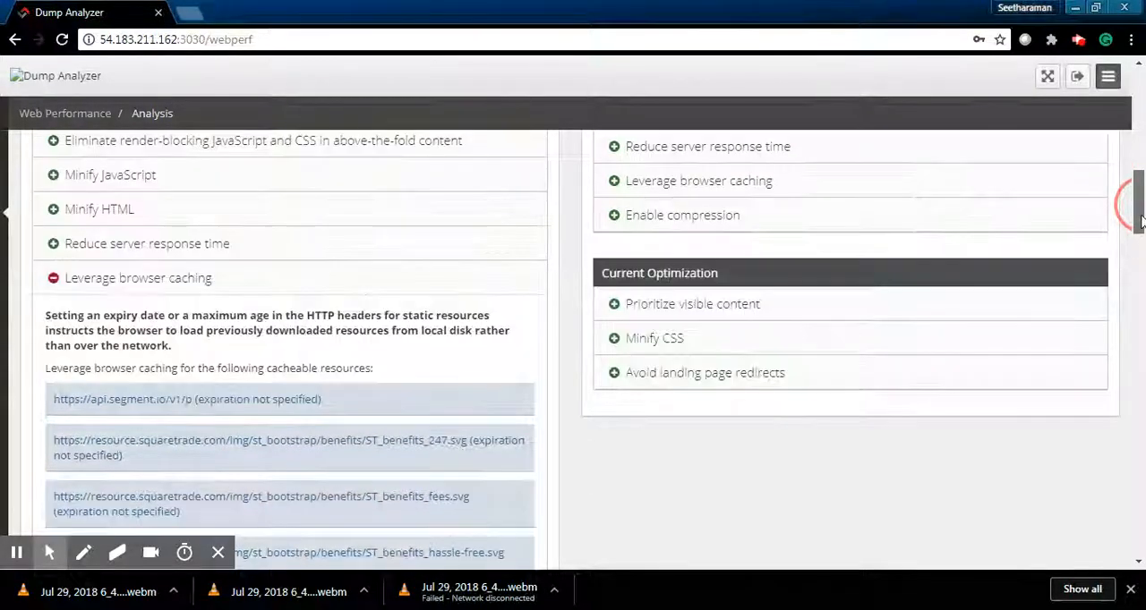
pyautogui.scroll(-3)
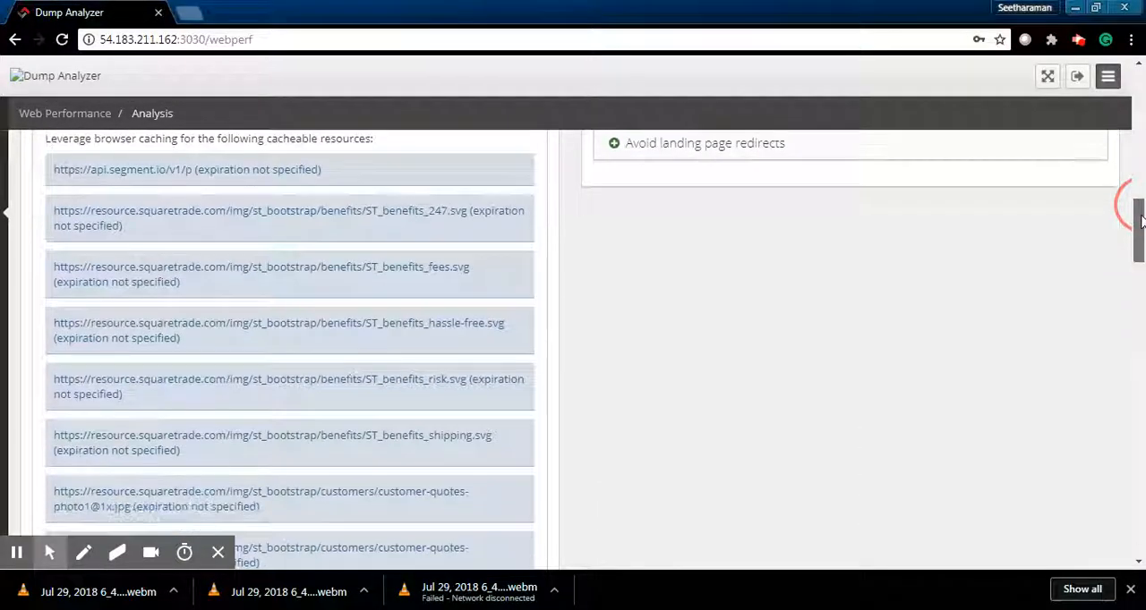
pyautogui.scroll(-3)
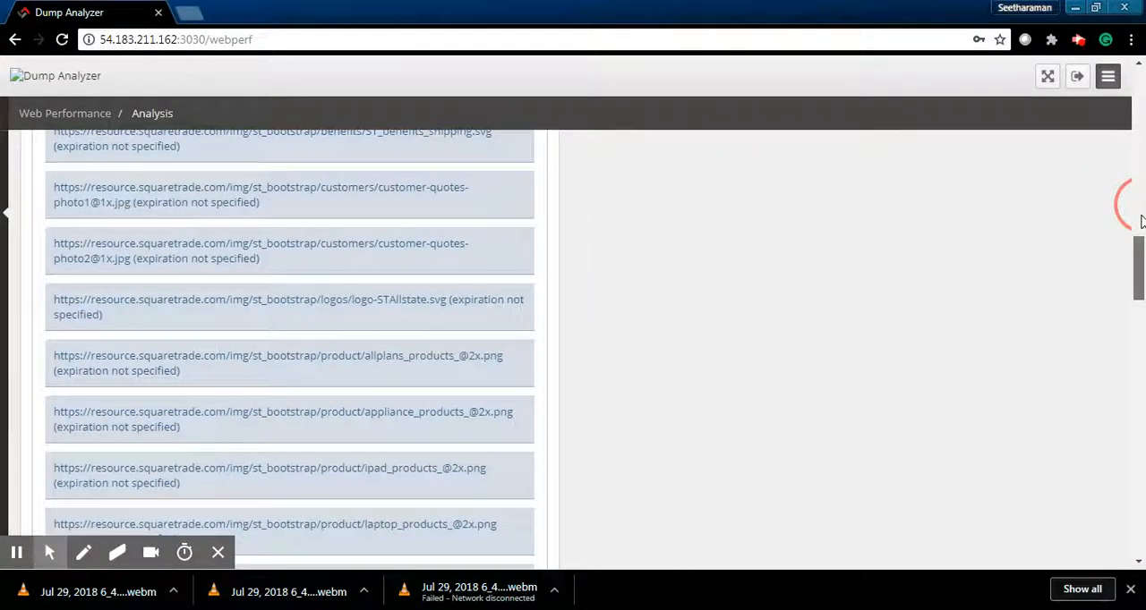
pyautogui.scroll(-3)
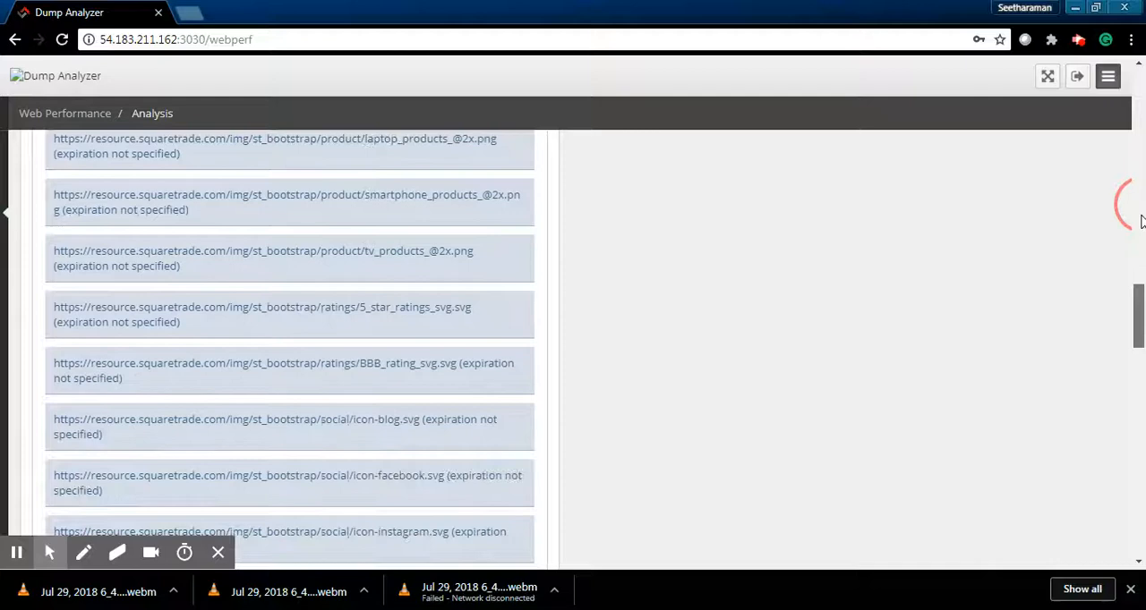
pyautogui.scroll(-3)
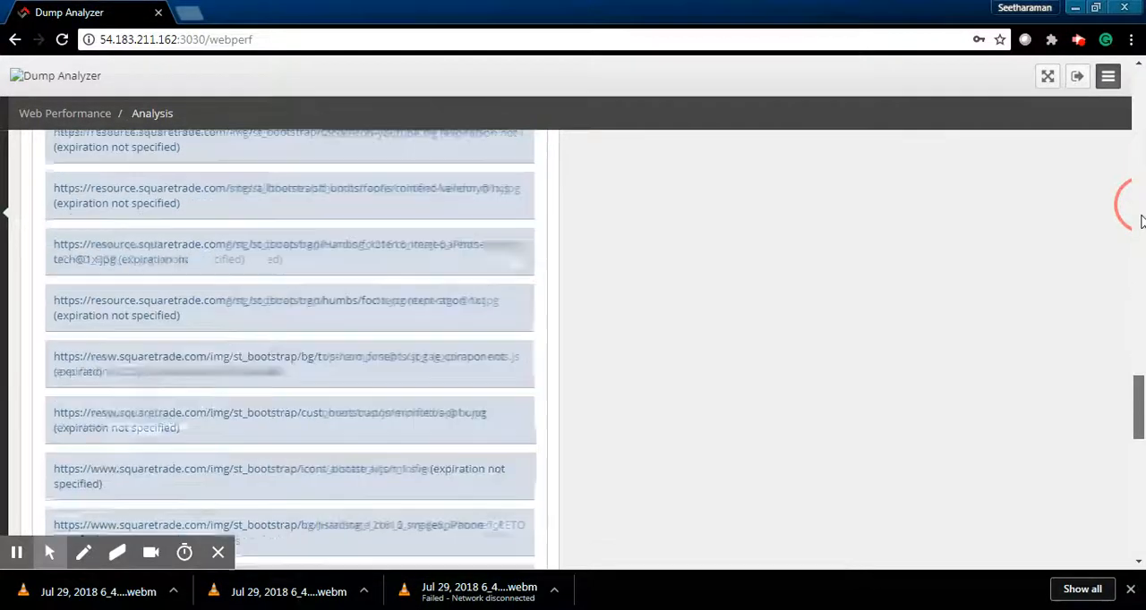
pyautogui.scroll(-3)
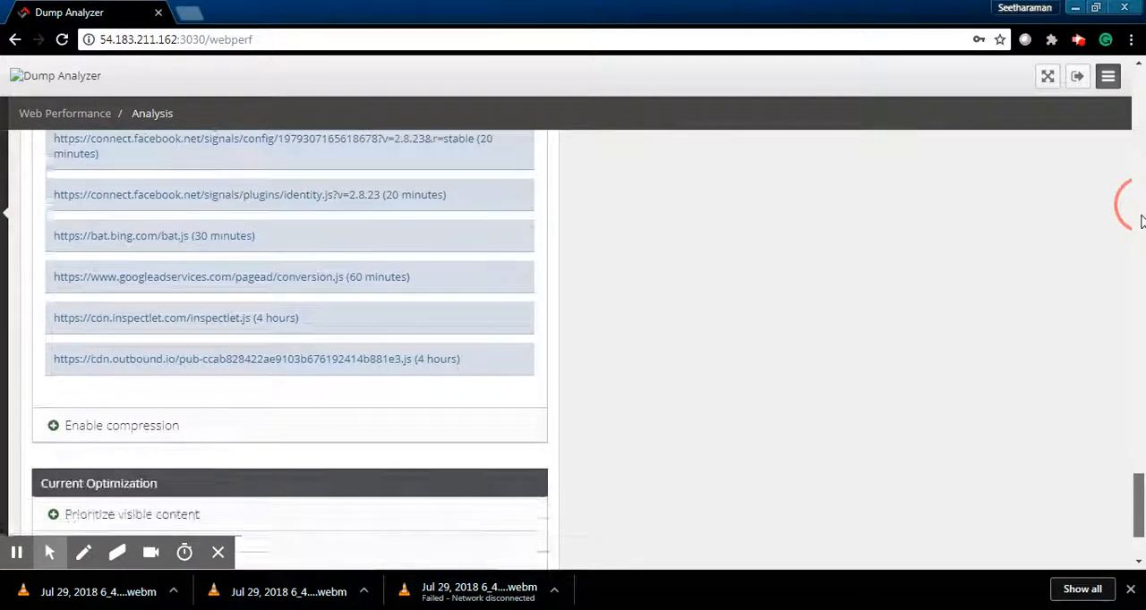
pyautogui.scroll(-3)
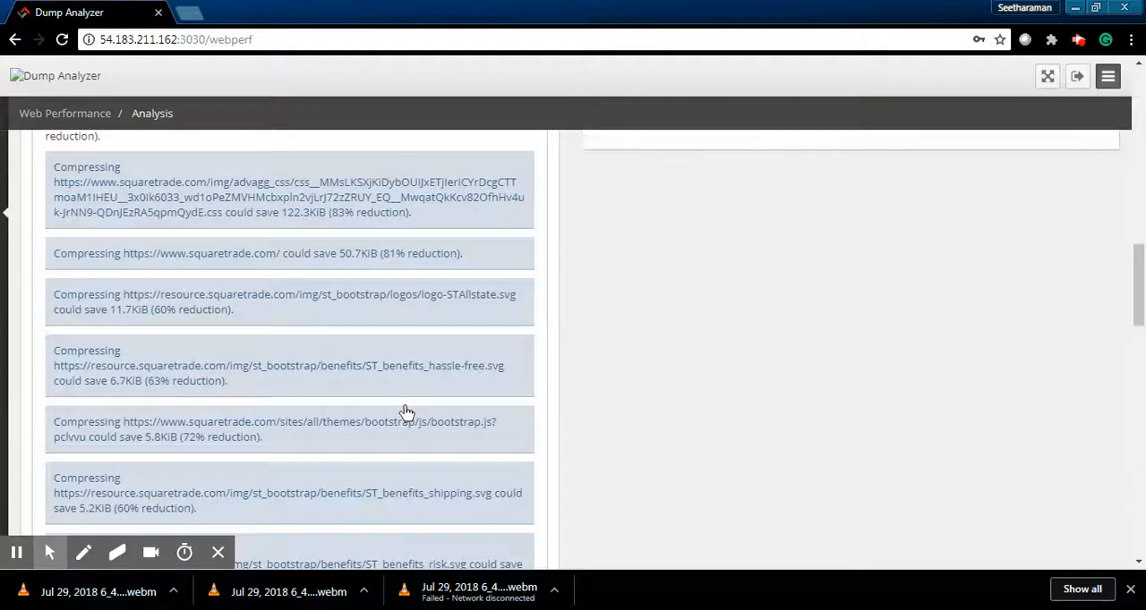
pyautogui.scroll(-3)
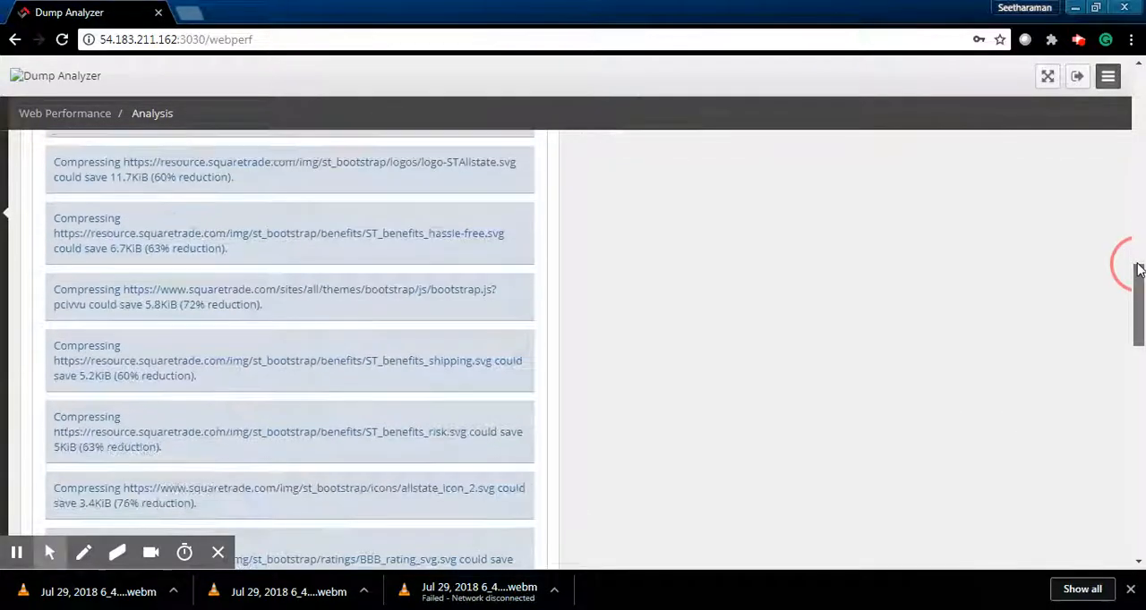
pyautogui.scroll(-3)
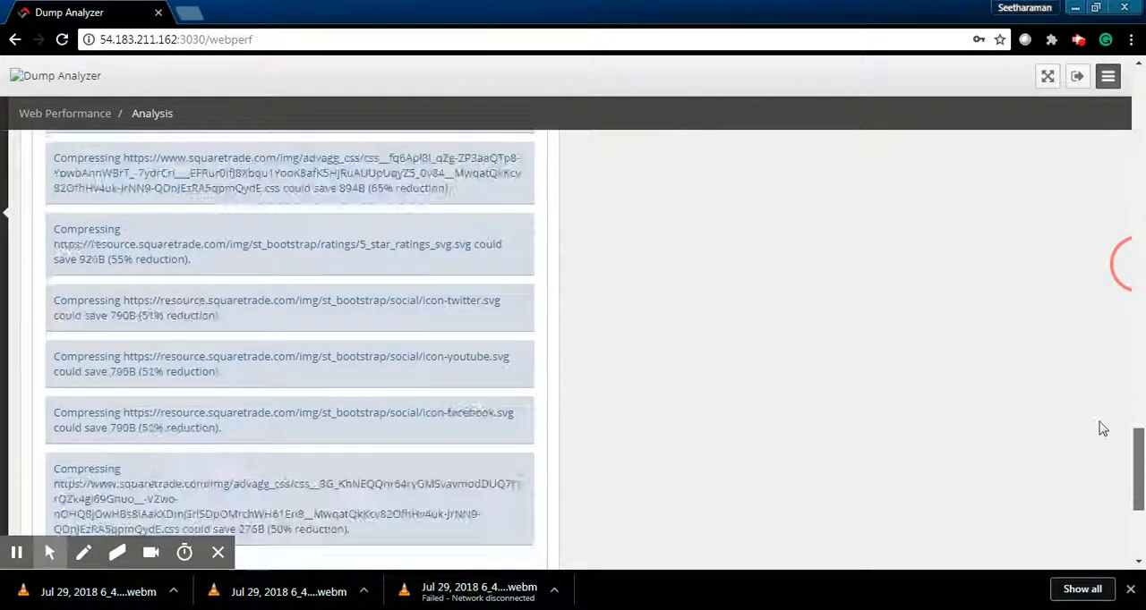
pyautogui.scroll(-3)
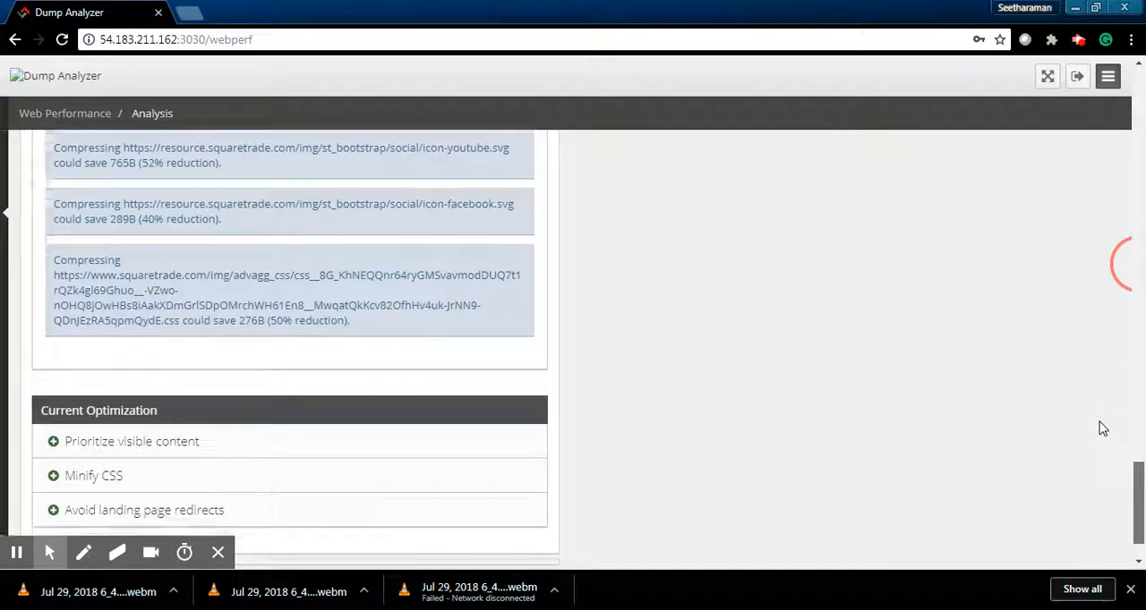
pyautogui.scroll(-3)
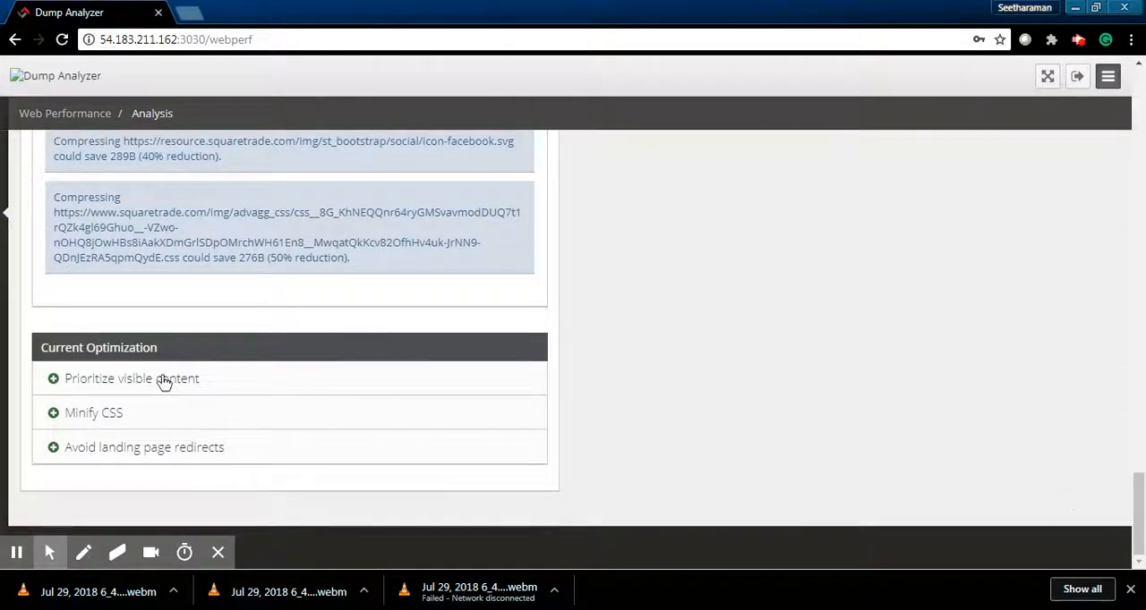
pyautogui.moveTo(136, 384)
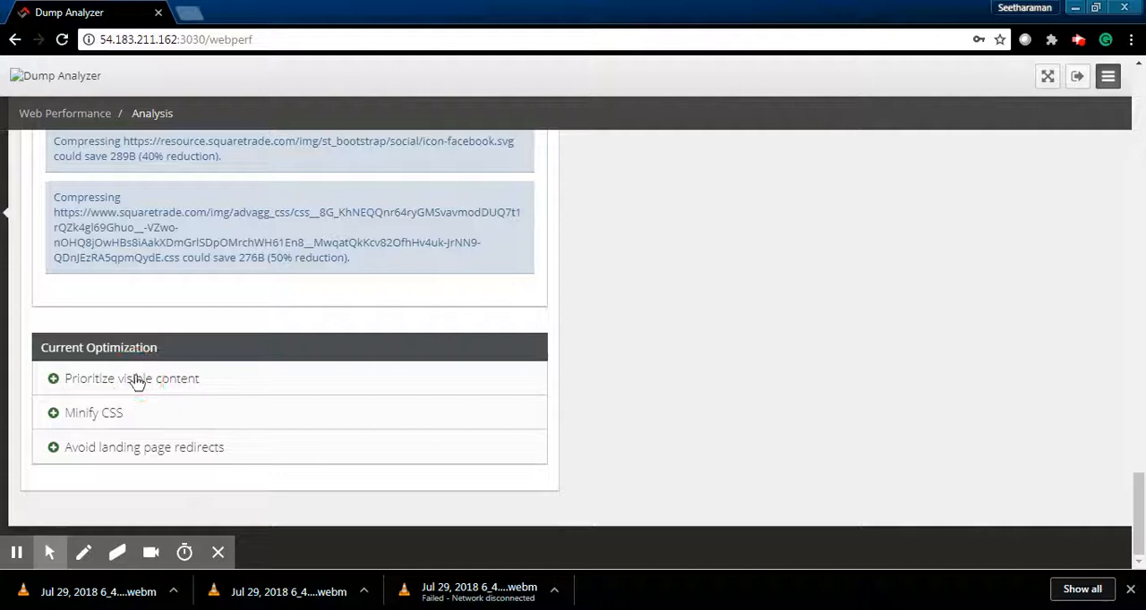
# Expand the mobile Minify HTML suggestion showing 15.4KiB savings and scroll up to the mobile suggestions.
pyautogui.click(131, 378)
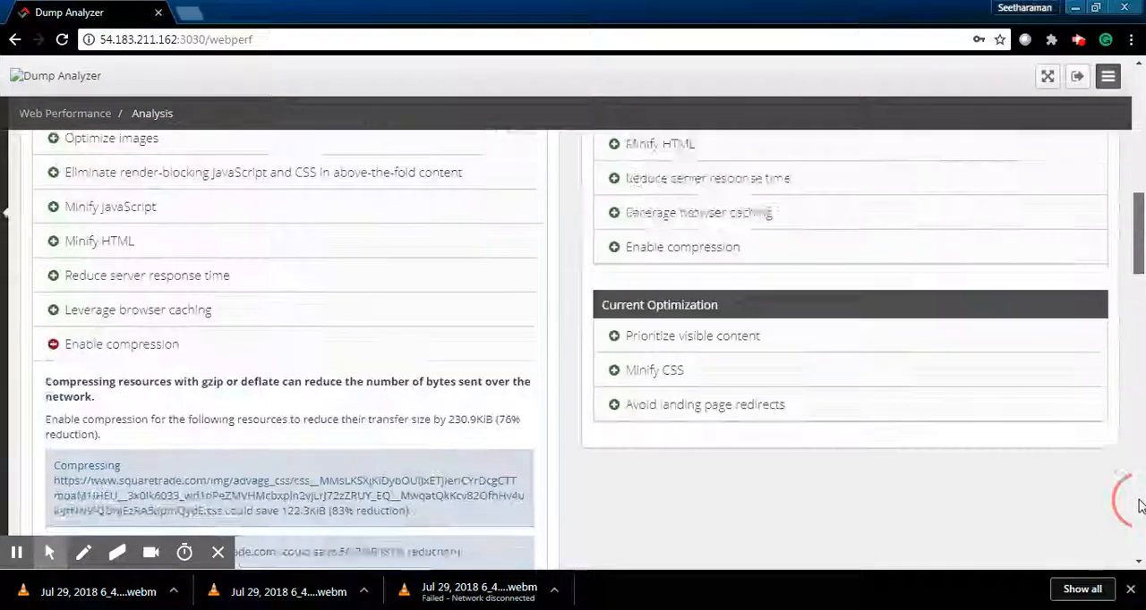
pyautogui.scroll(3)
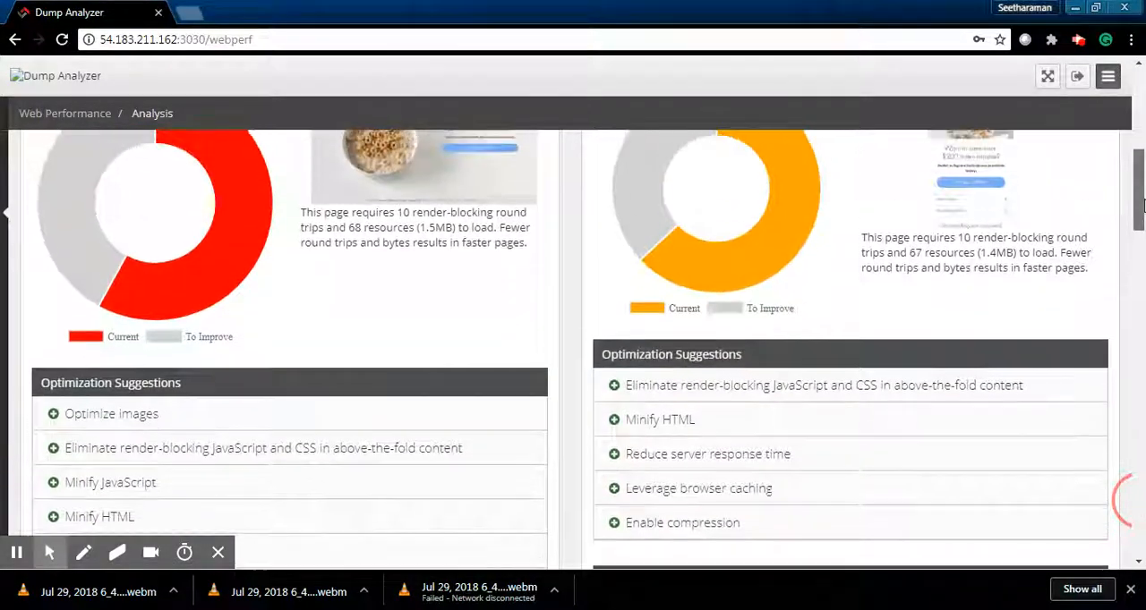
pyautogui.scroll(3)
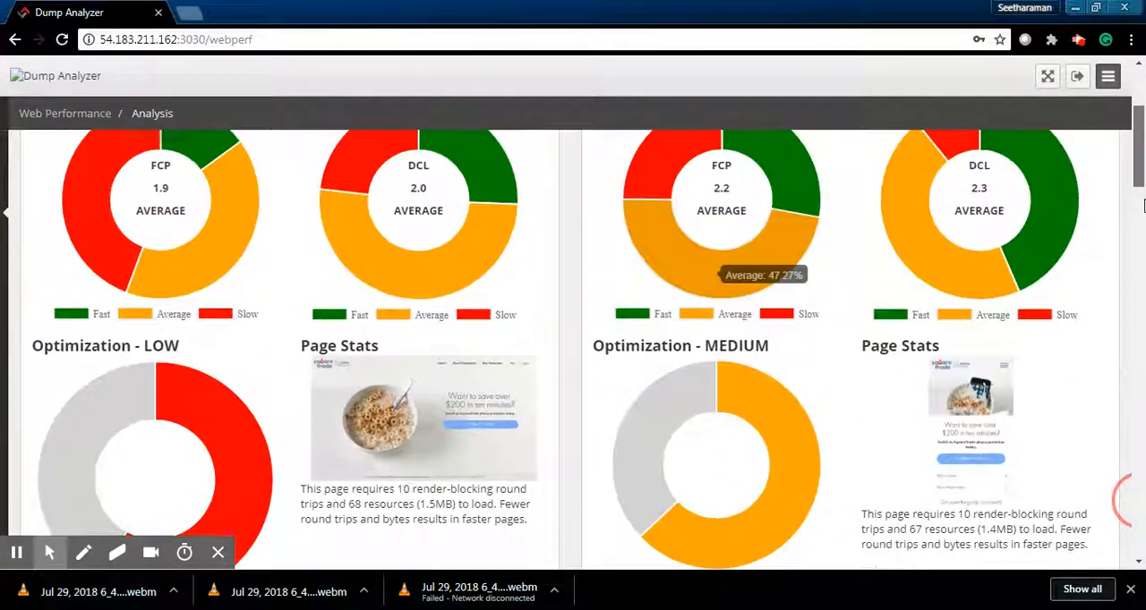
pyautogui.scroll(3)
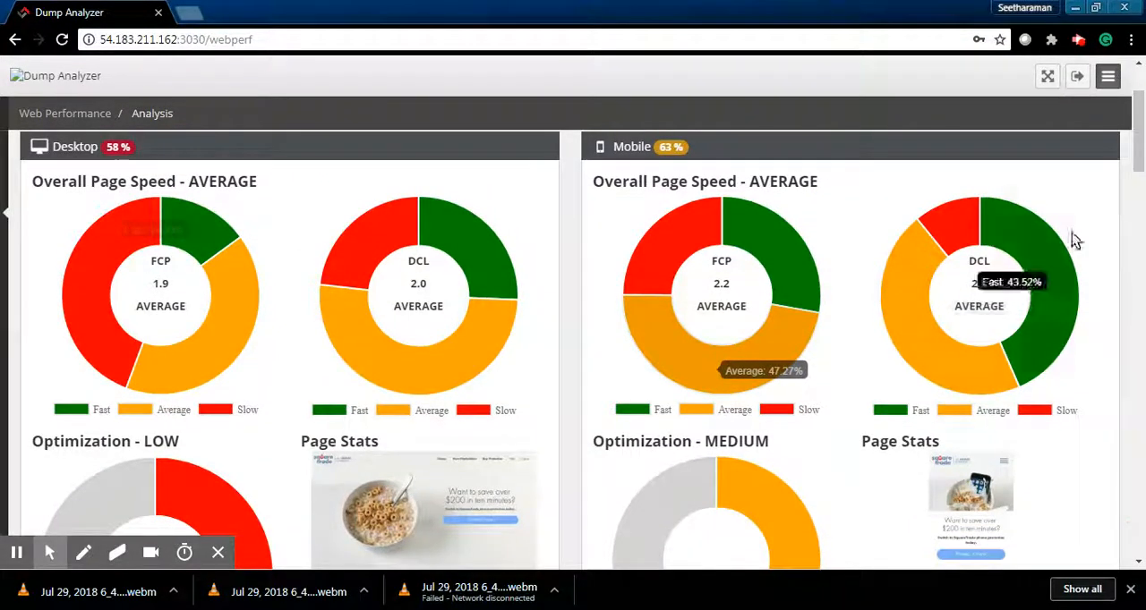
pyautogui.scroll(-3)
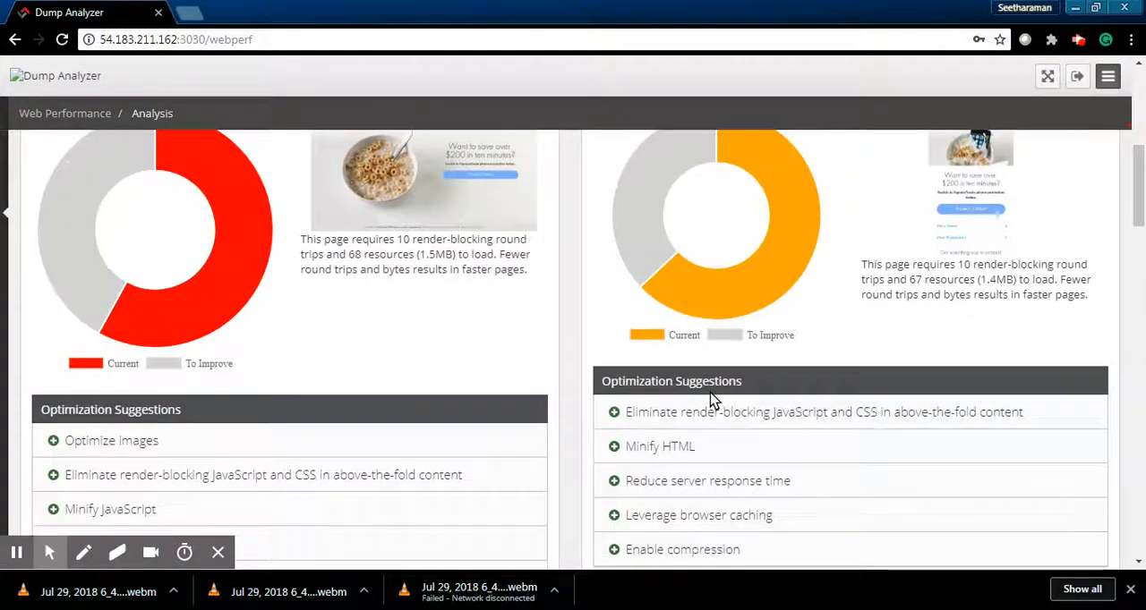
# Expand the mobile render-blocking JavaScript and CSS suggestion and review it.
pyautogui.click(821, 411)
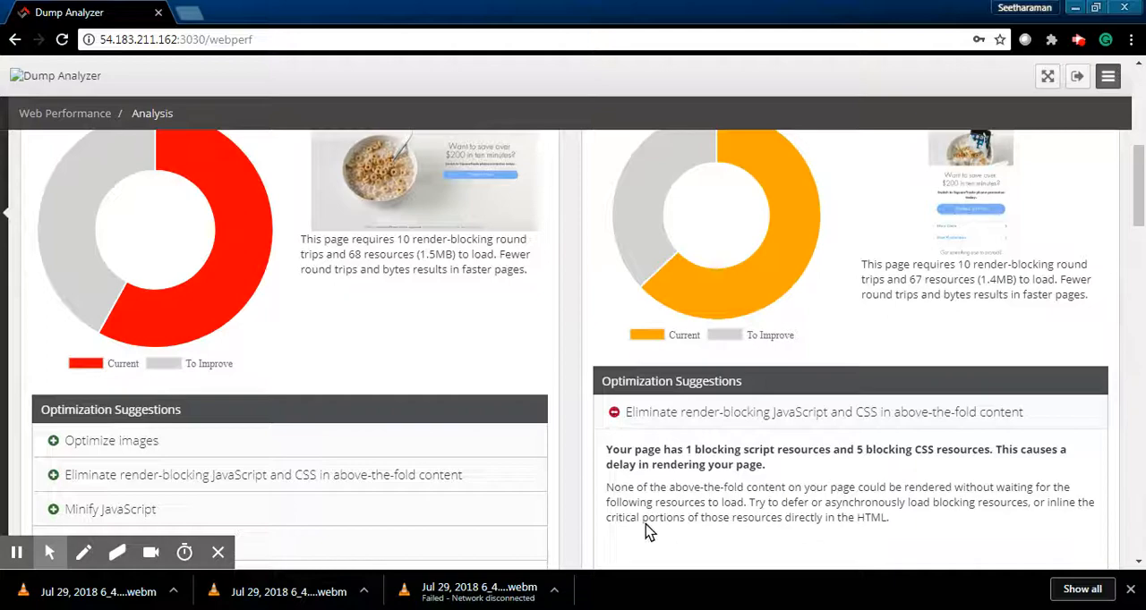
pyautogui.scroll(-3)
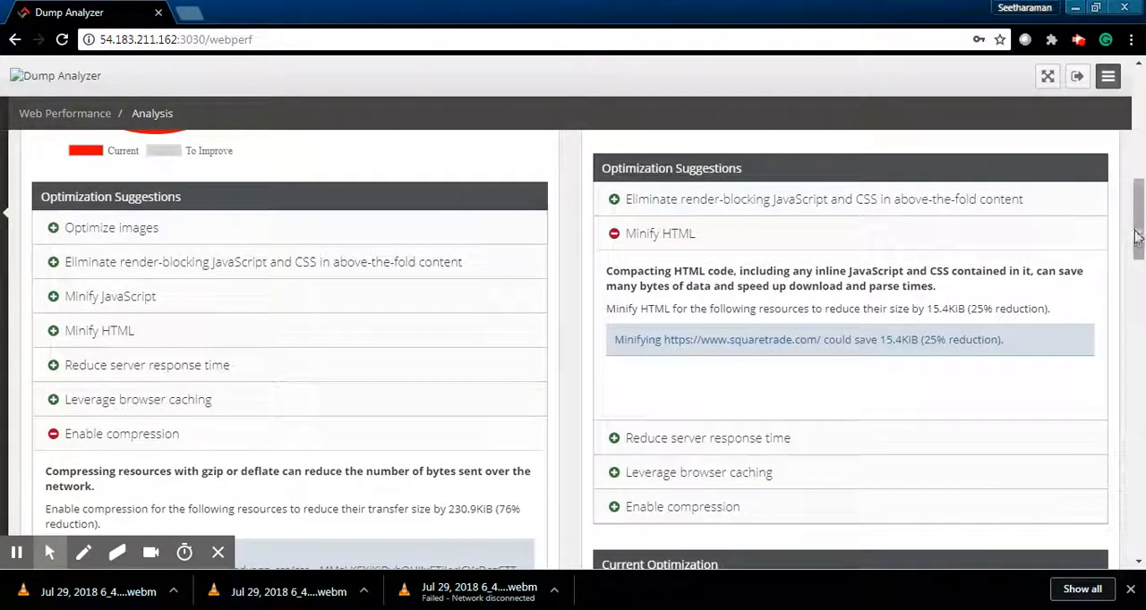
pyautogui.scroll(3)
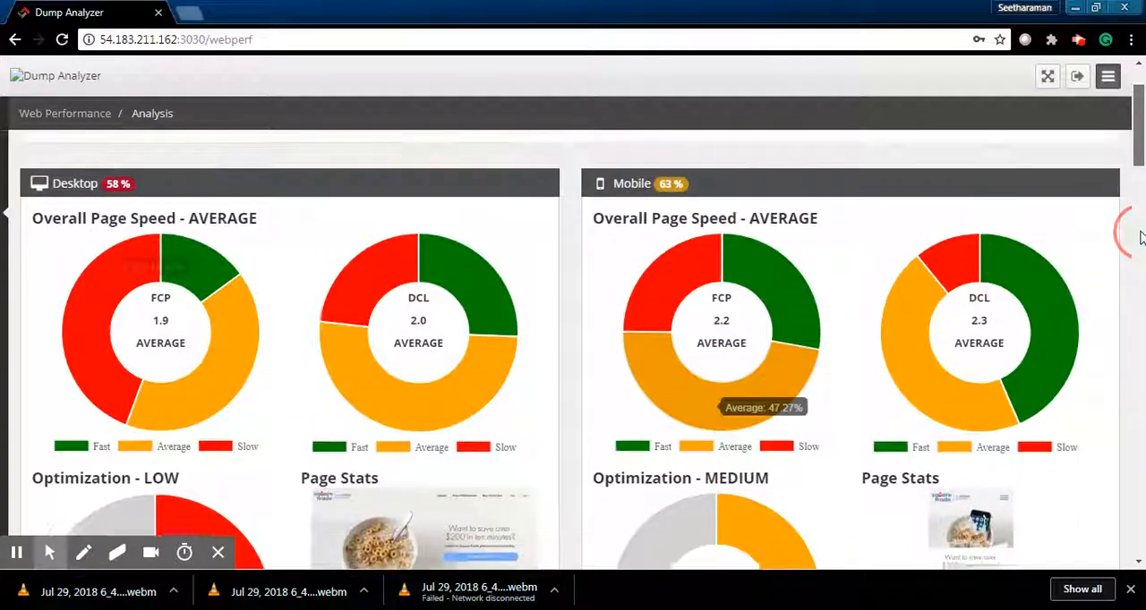
# Scroll back to the top showing the squaretrade.com URL and speed charts.
pyautogui.scroll(3)
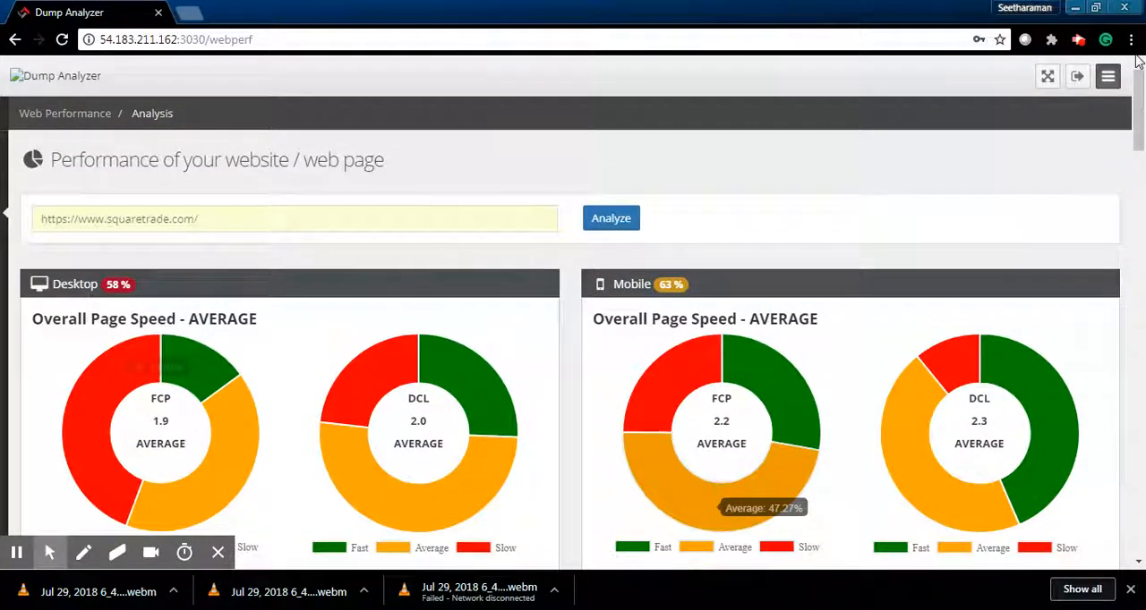
pyautogui.moveTo(720, 284)
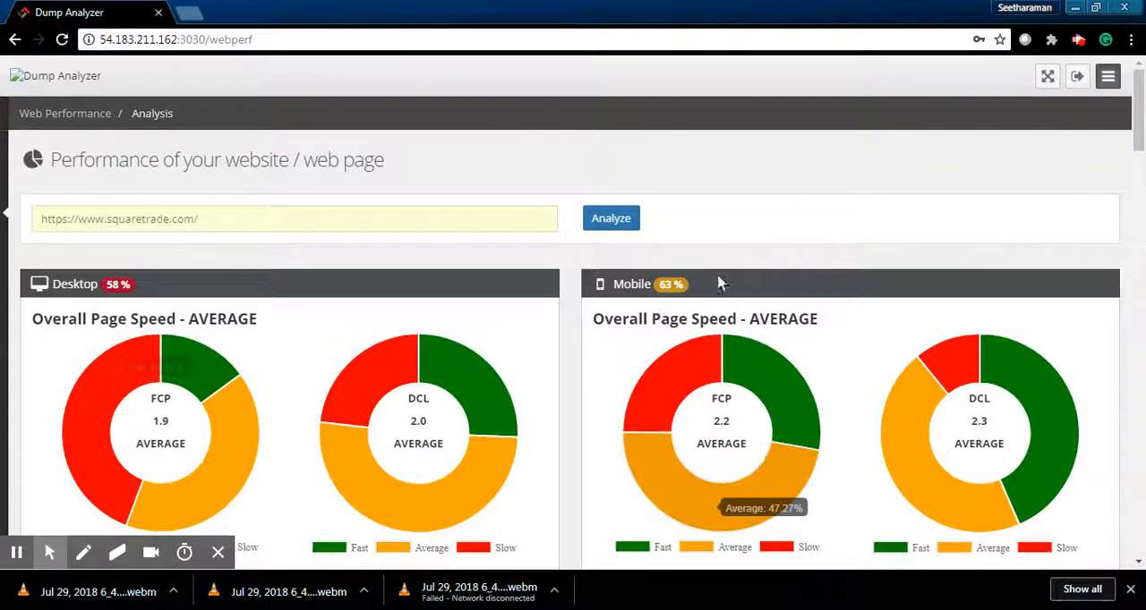
pyautogui.moveTo(637, 575)
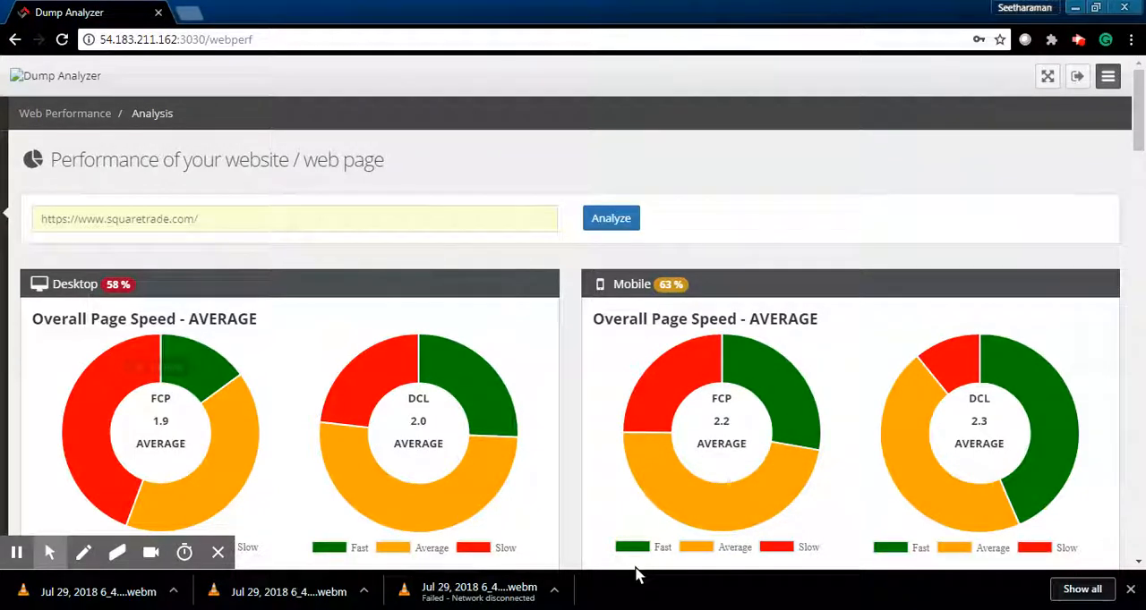